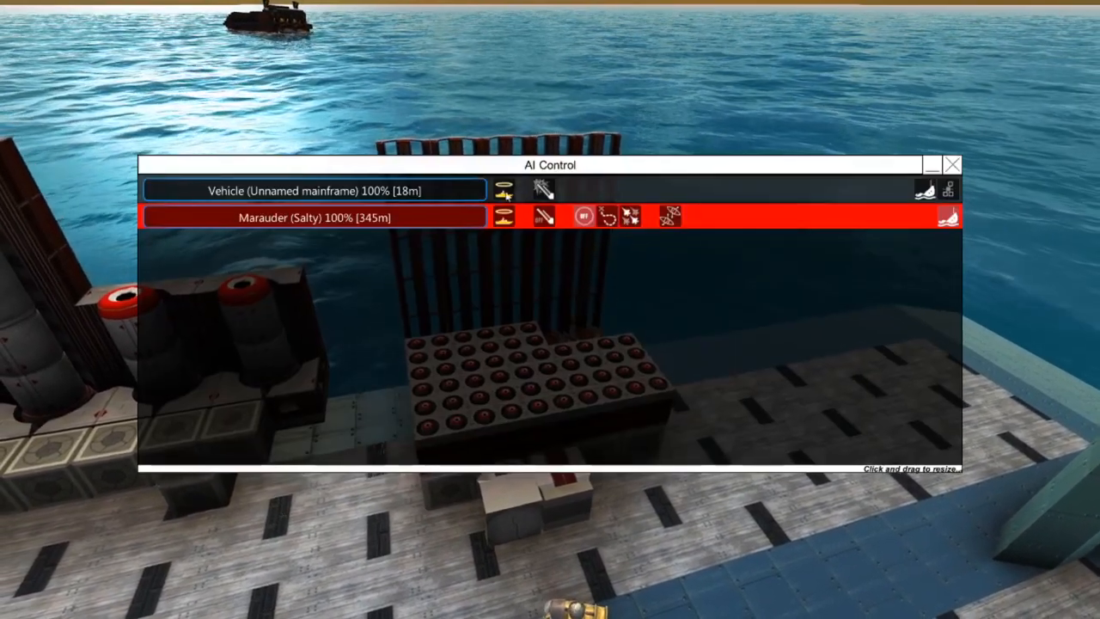
# - Close the AI Control window to reveal the cluster launchpad's Missile Editor
pyautogui.click(952, 165)
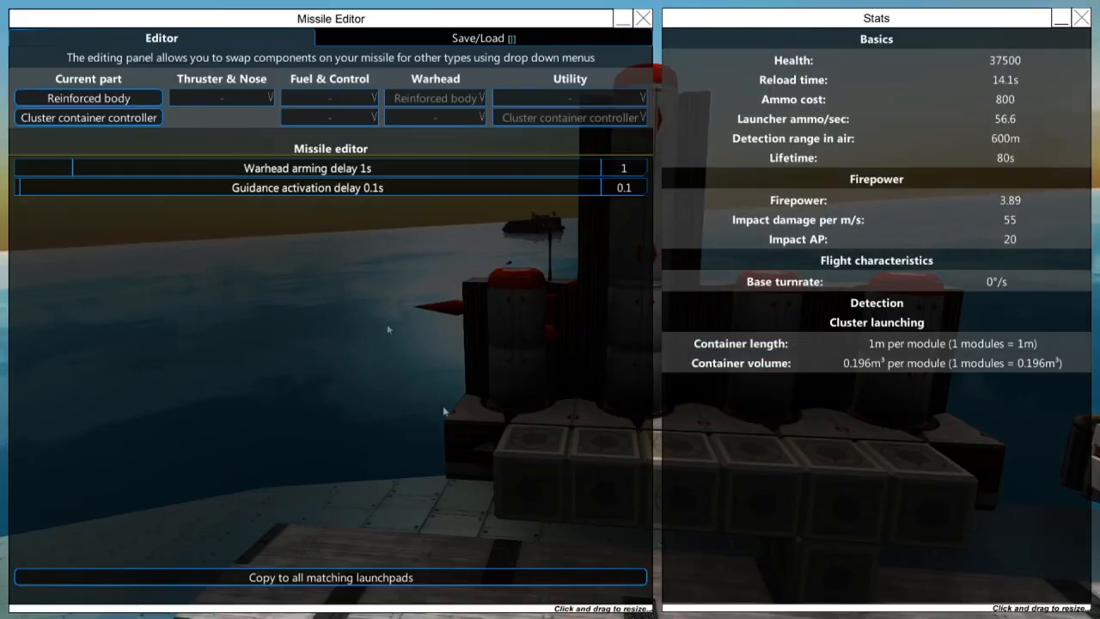
pyautogui.moveTo(99, 127)
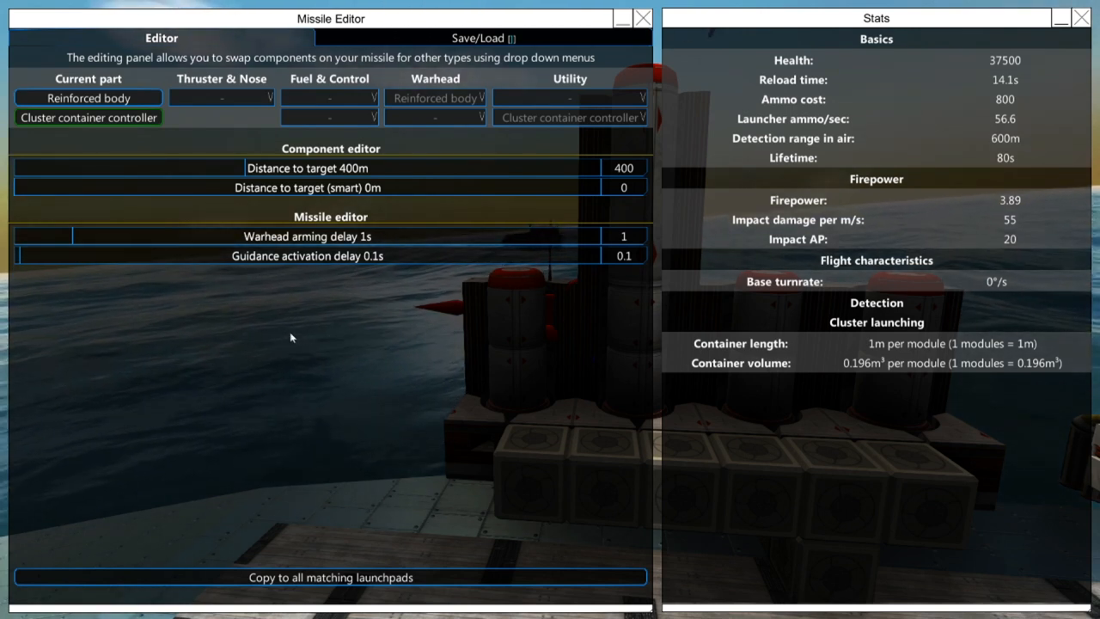
pyautogui.moveTo(394, 151)
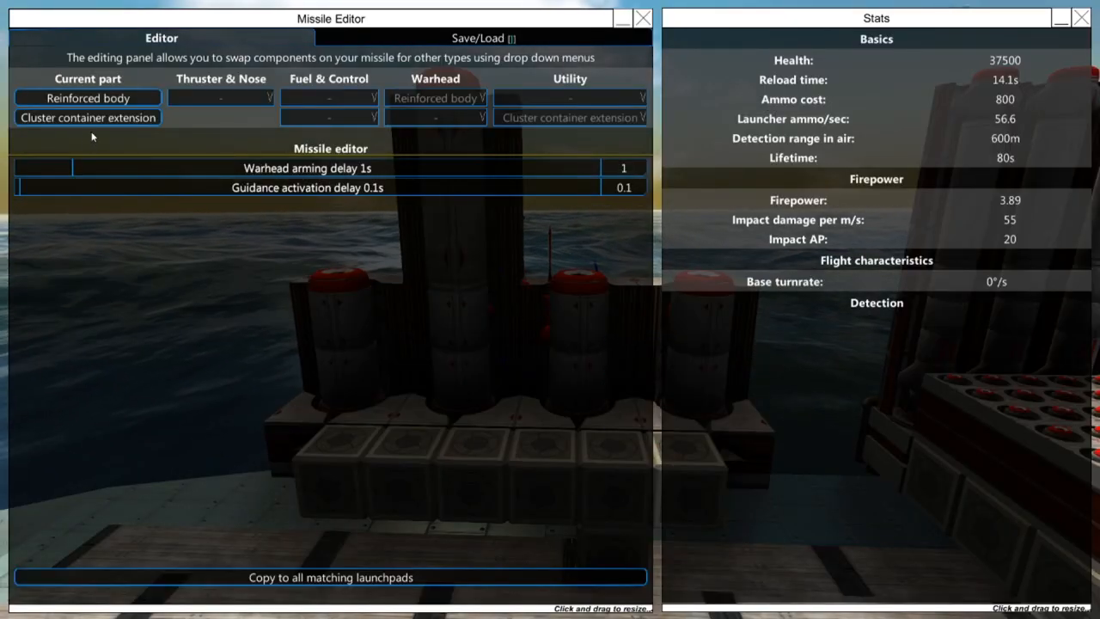
pyautogui.moveTo(103, 121)
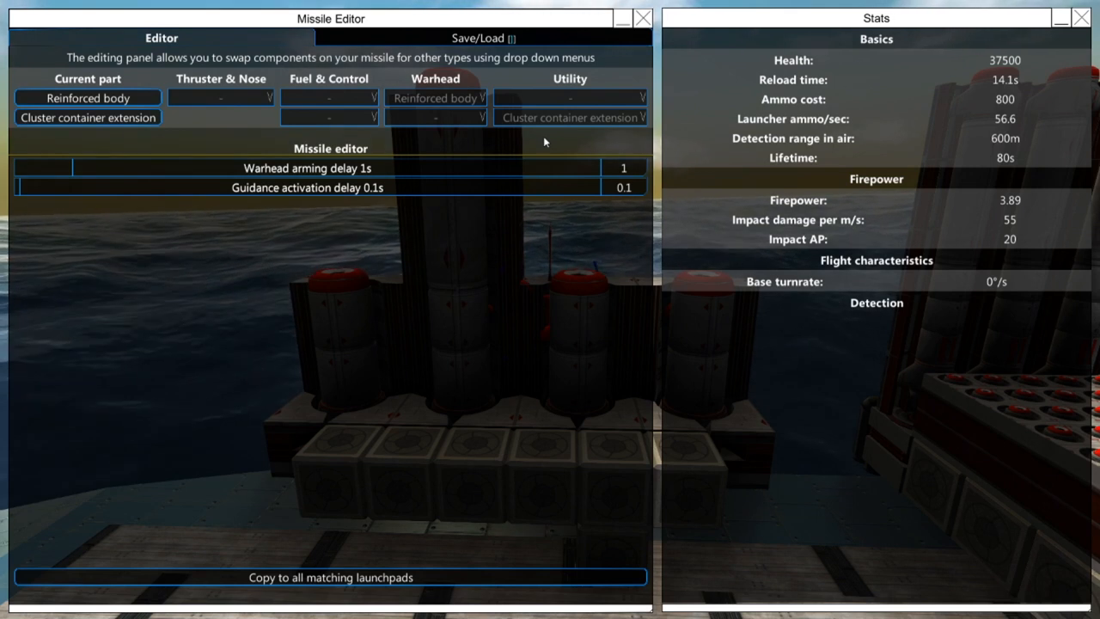
pyautogui.moveTo(567, 144)
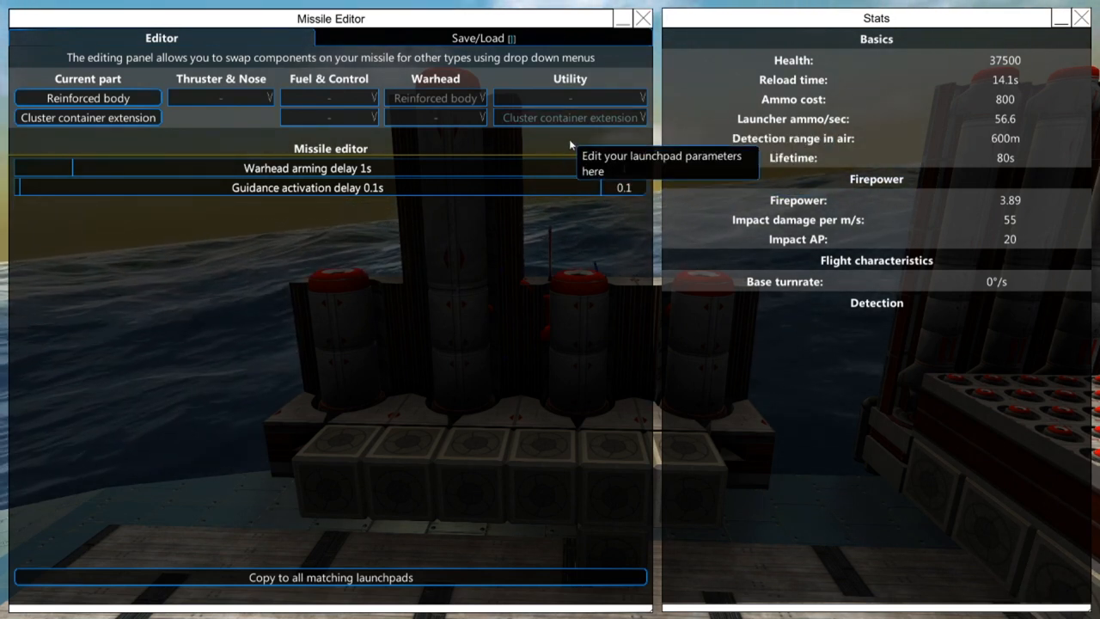
# - Switch to the four-module launchpad with reinforced body and cluster container extension
pyautogui.click(639, 17)
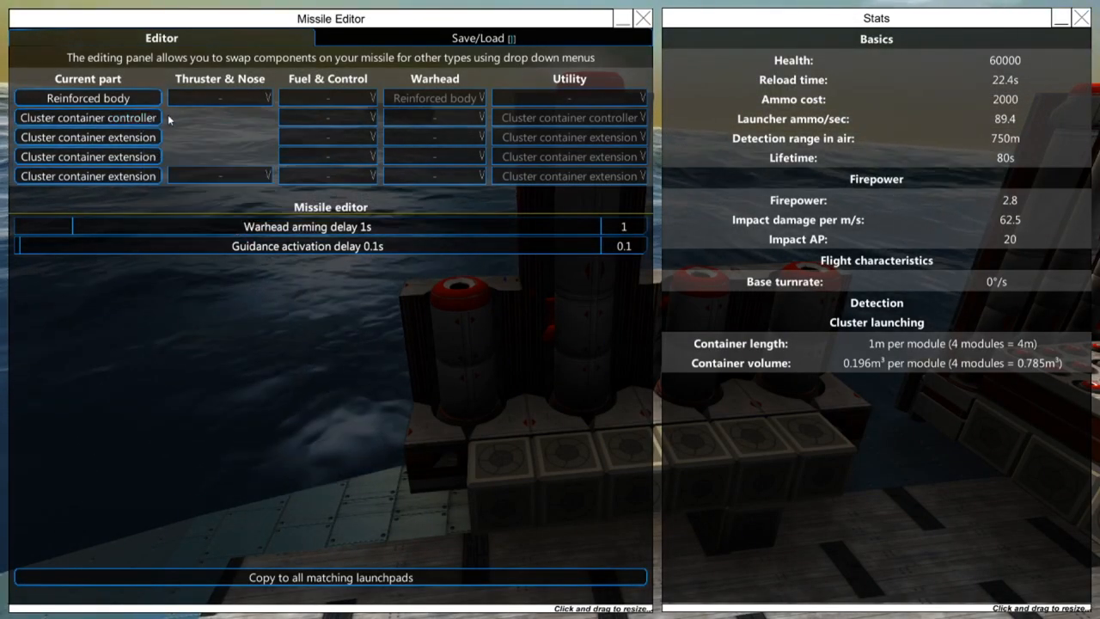
pyautogui.moveTo(171, 129)
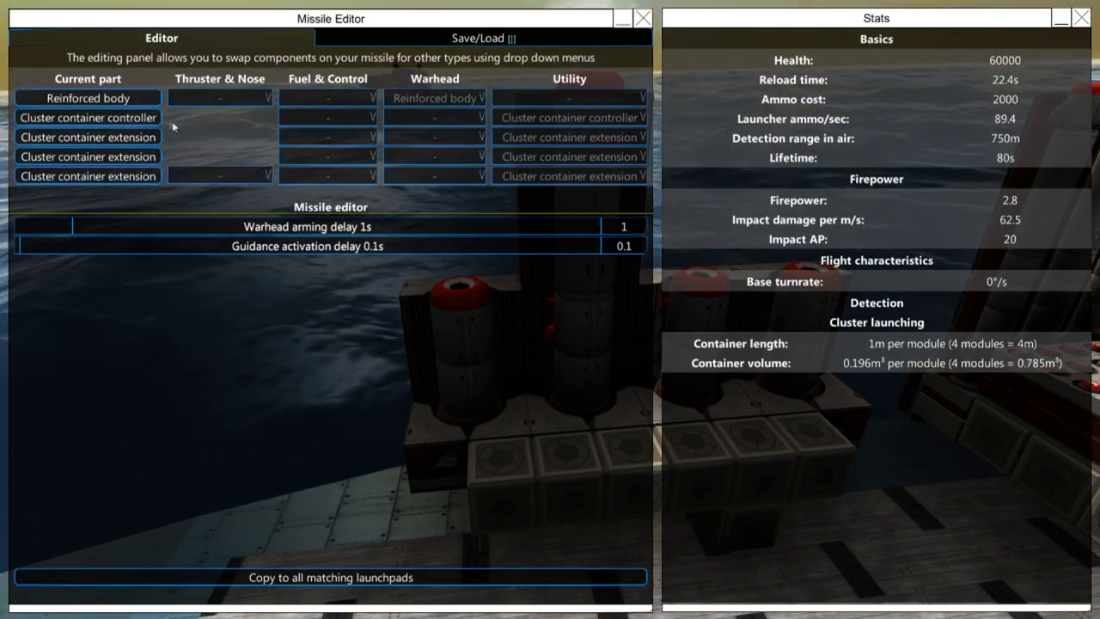
pyautogui.moveTo(176, 146)
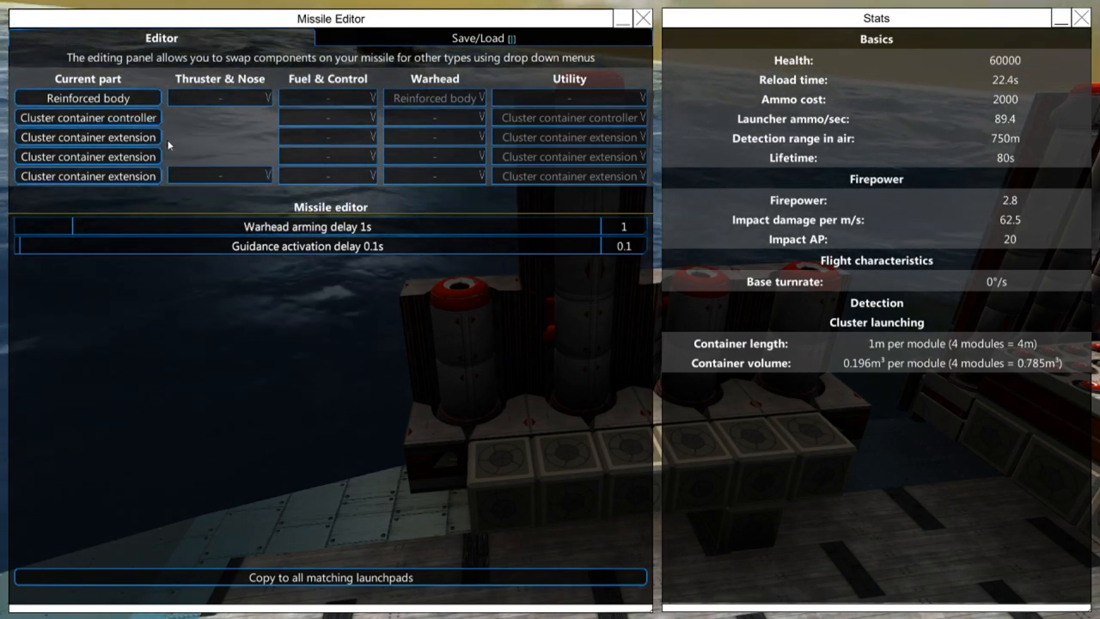
pyautogui.moveTo(158, 175)
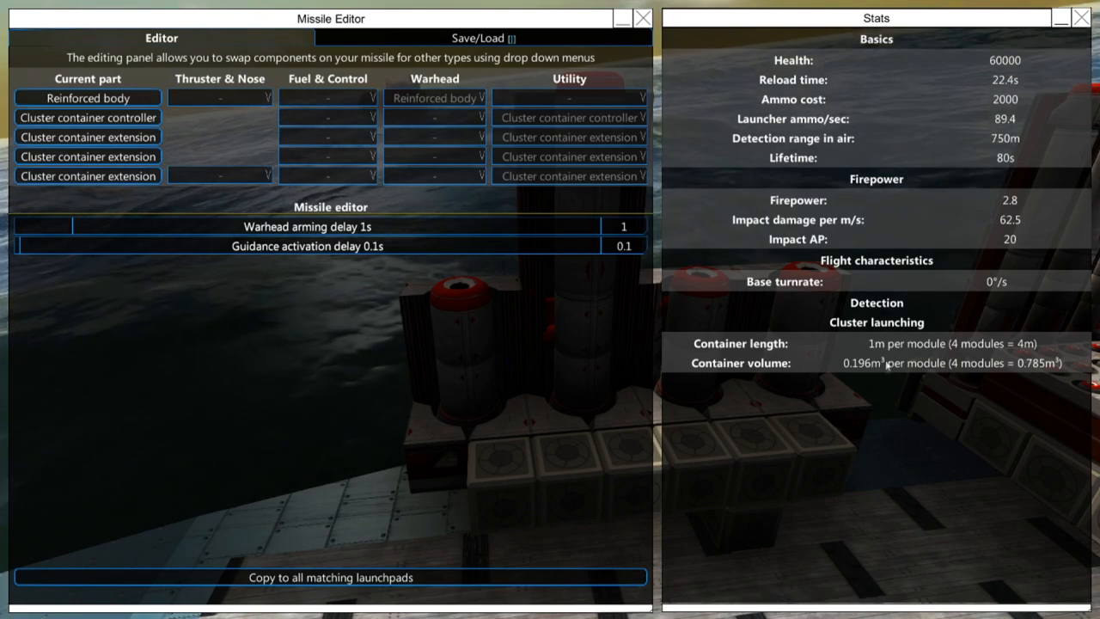
pyautogui.moveTo(763, 343)
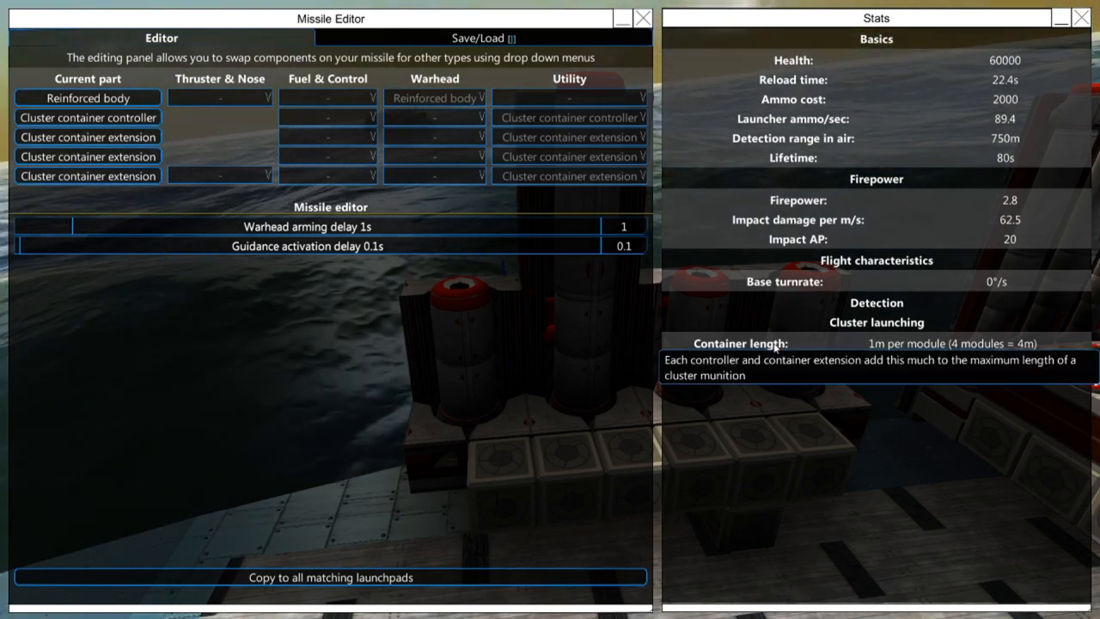
pyautogui.moveTo(782, 398)
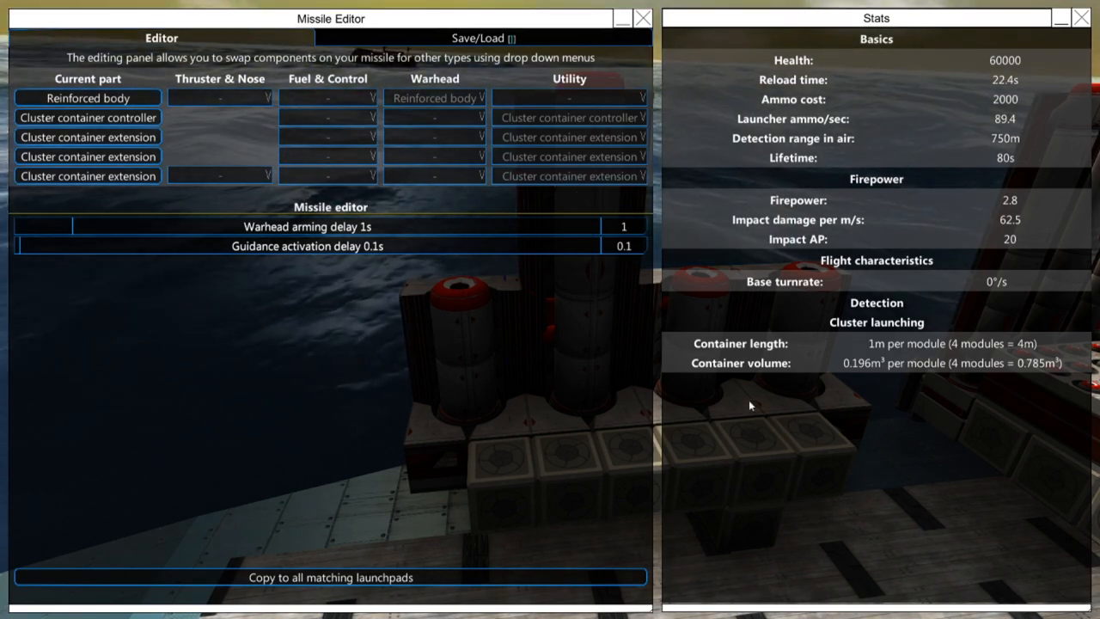
pyautogui.moveTo(90, 117)
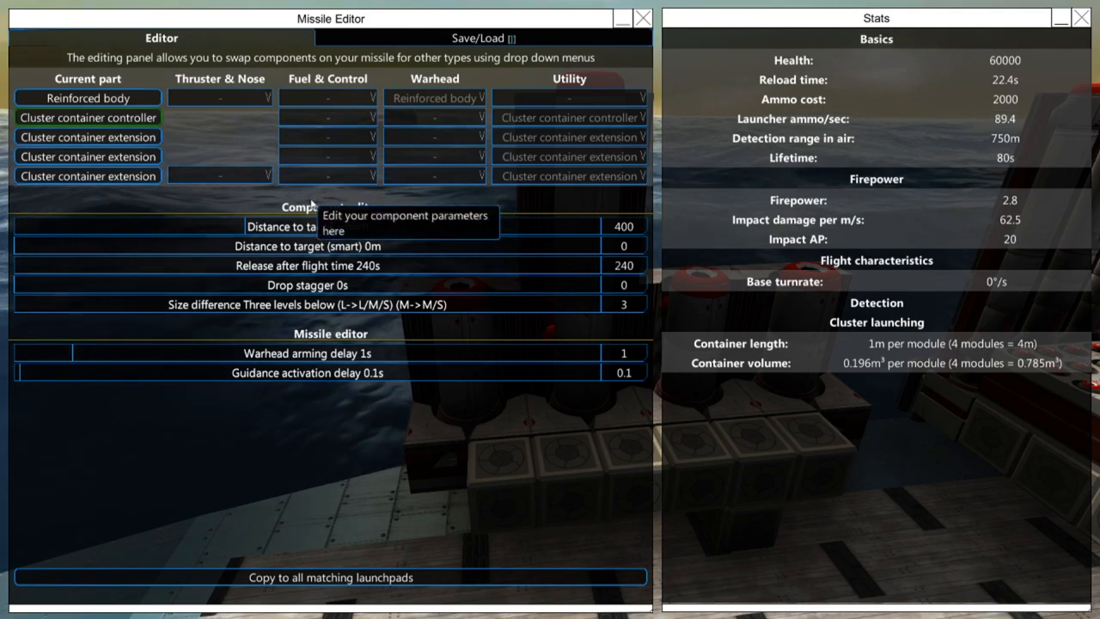
pyautogui.moveTo(441, 203)
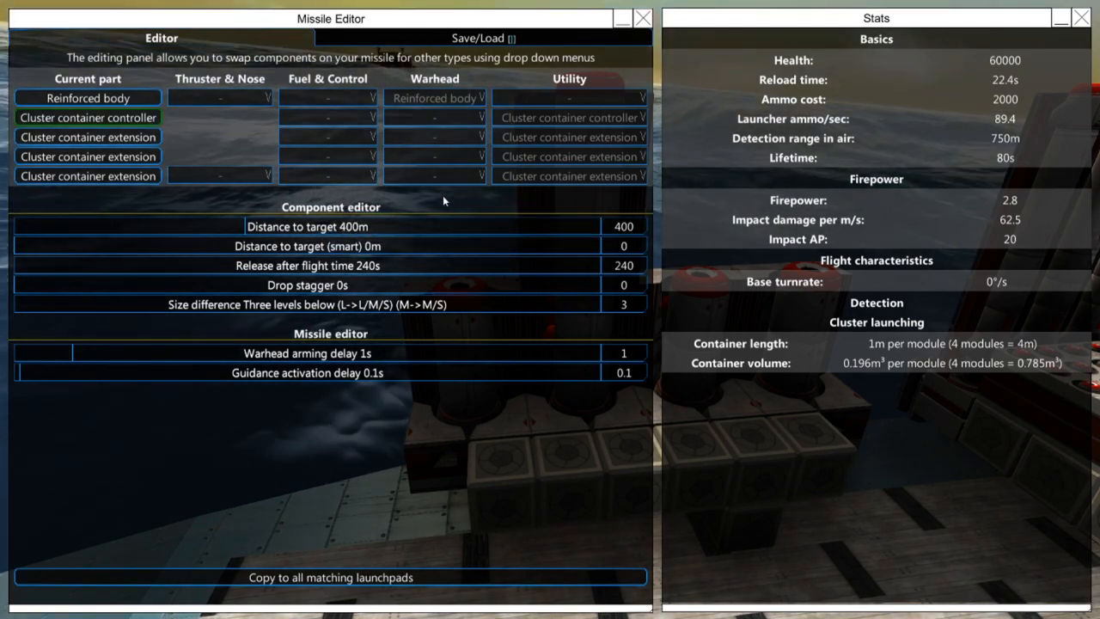
pyautogui.moveTo(86, 210)
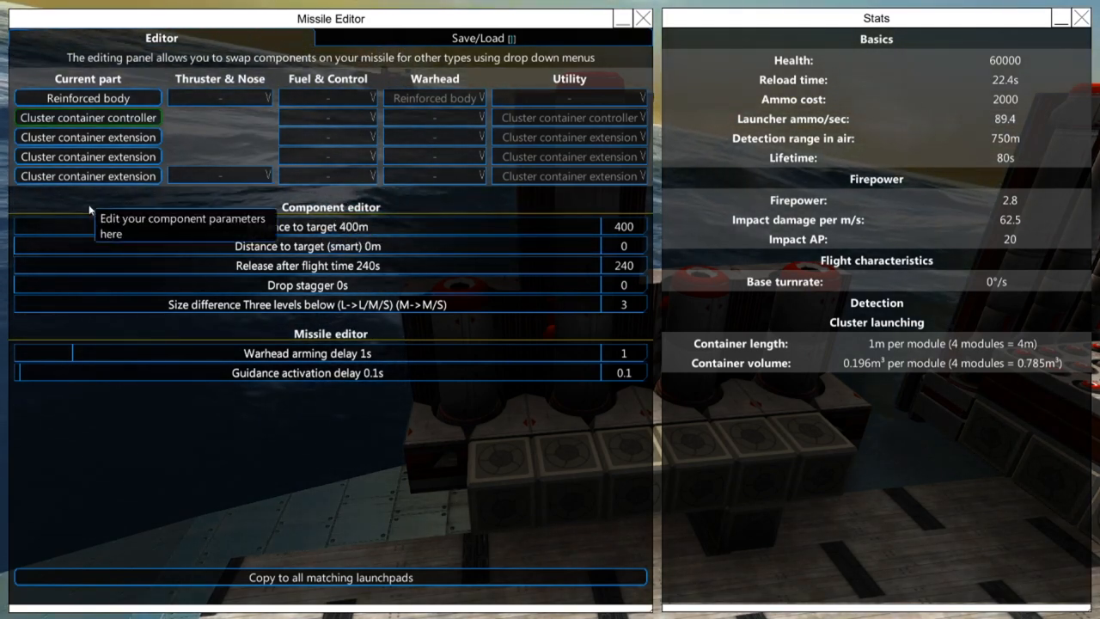
pyautogui.moveTo(502, 257)
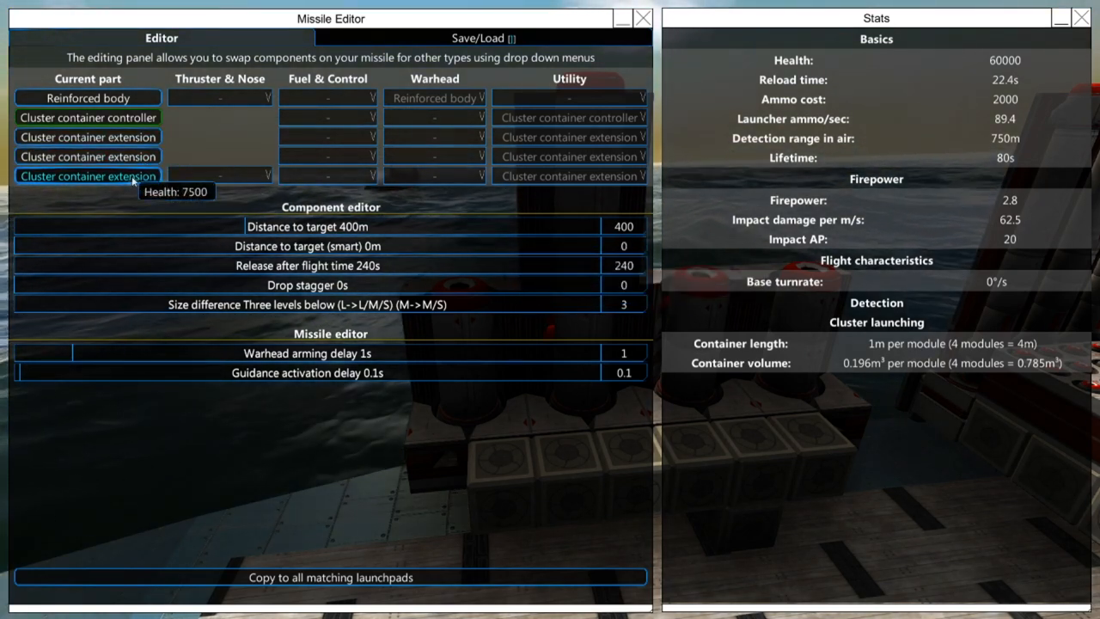
pyautogui.moveTo(396, 258)
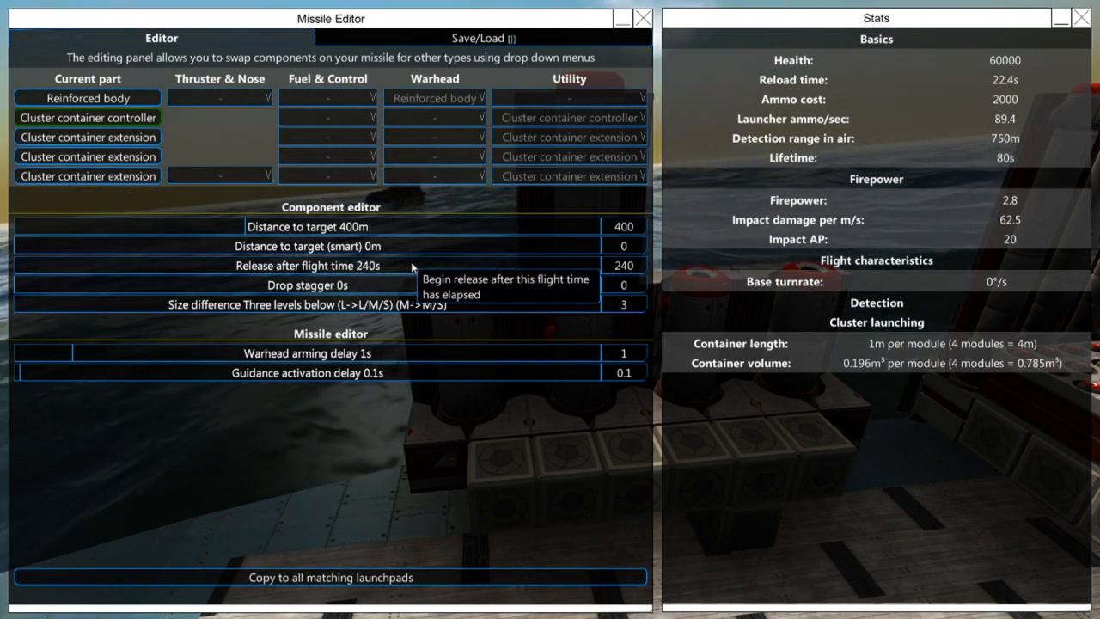
pyautogui.moveTo(106, 187)
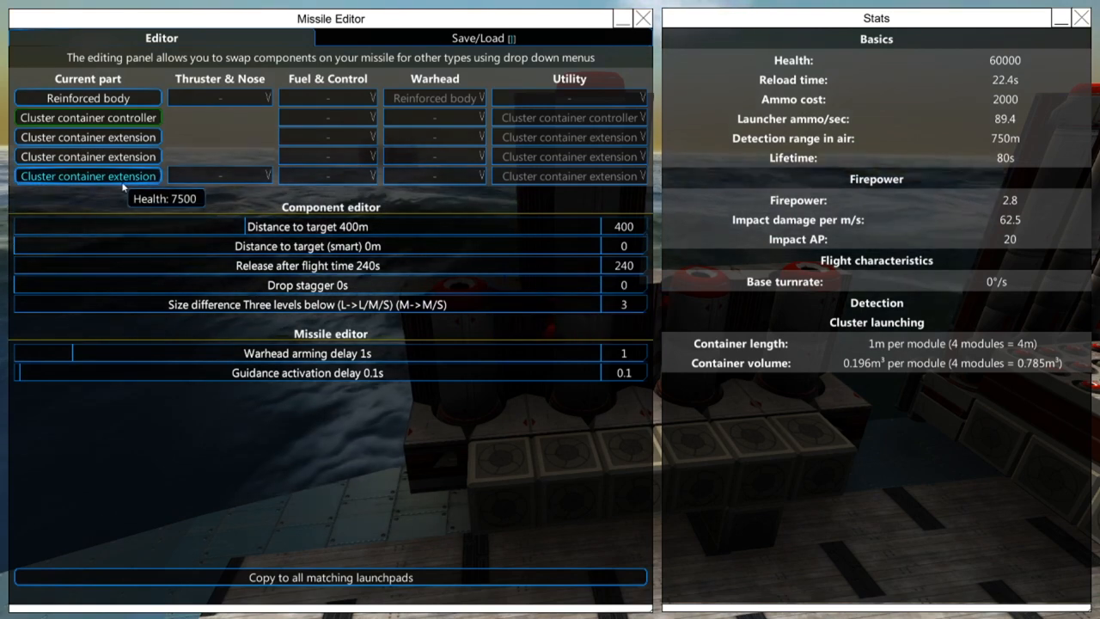
pyautogui.moveTo(433, 333)
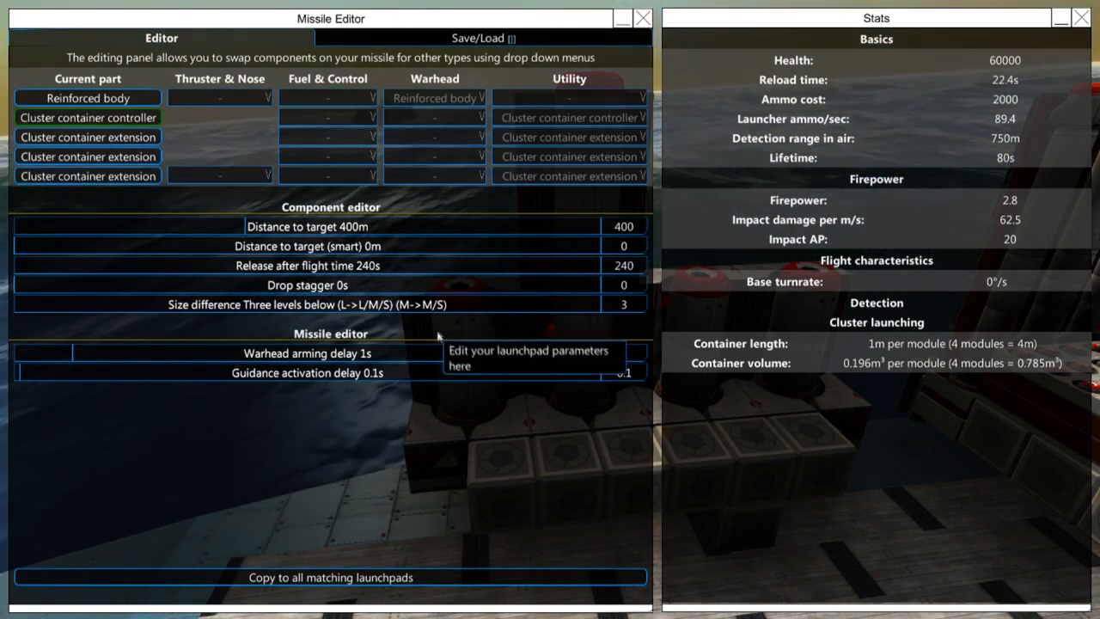
pyautogui.moveTo(457, 306)
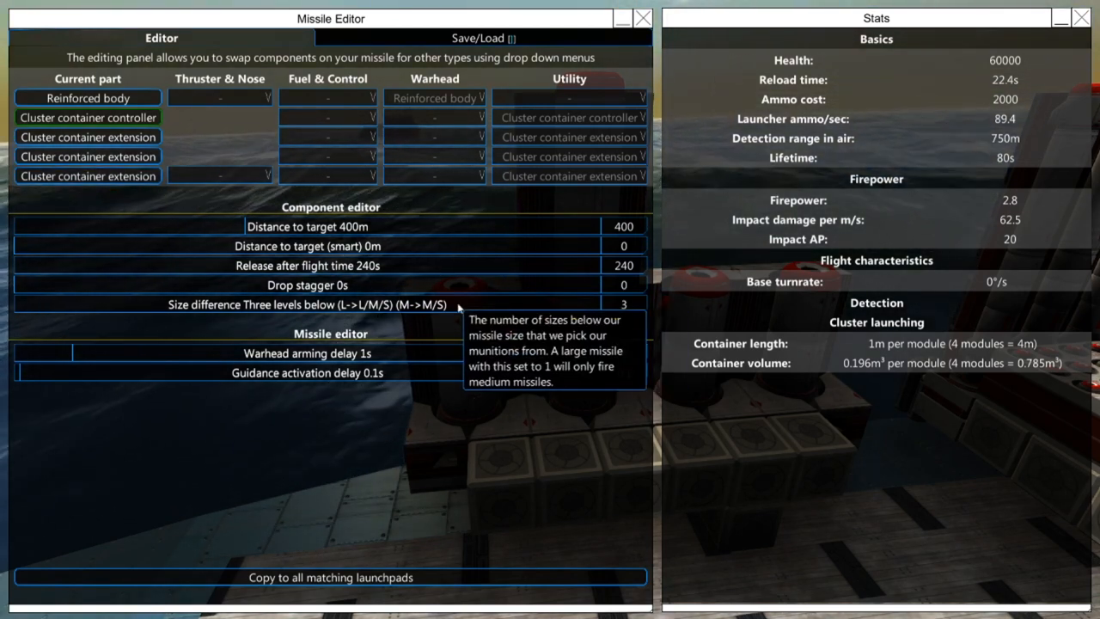
pyautogui.moveTo(684, 352)
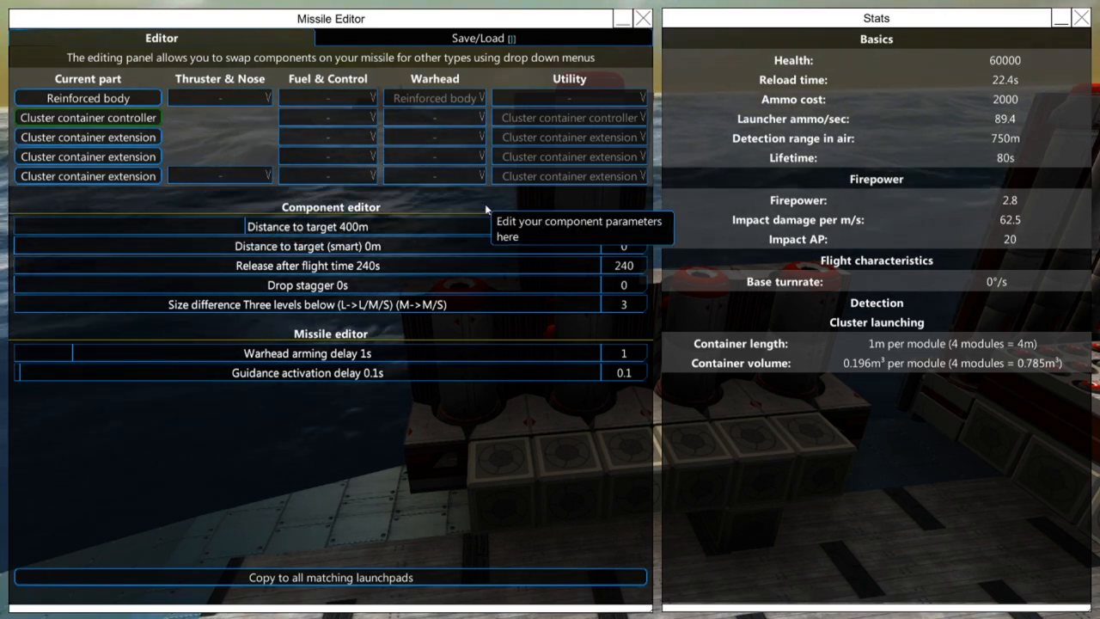
pyautogui.moveTo(583, 230)
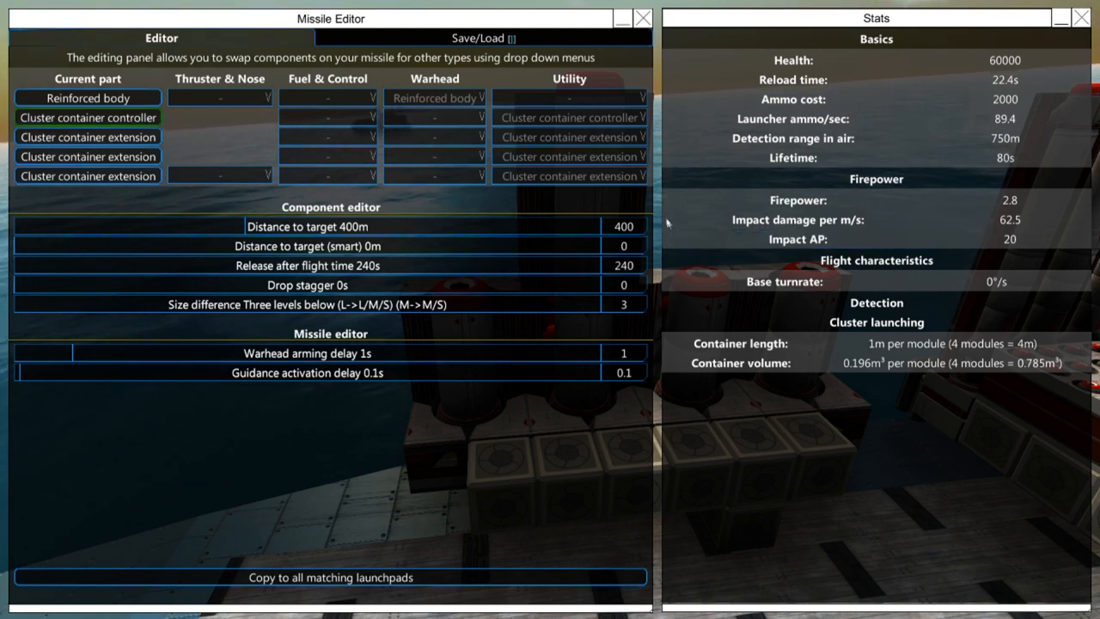
pyautogui.moveTo(664, 196)
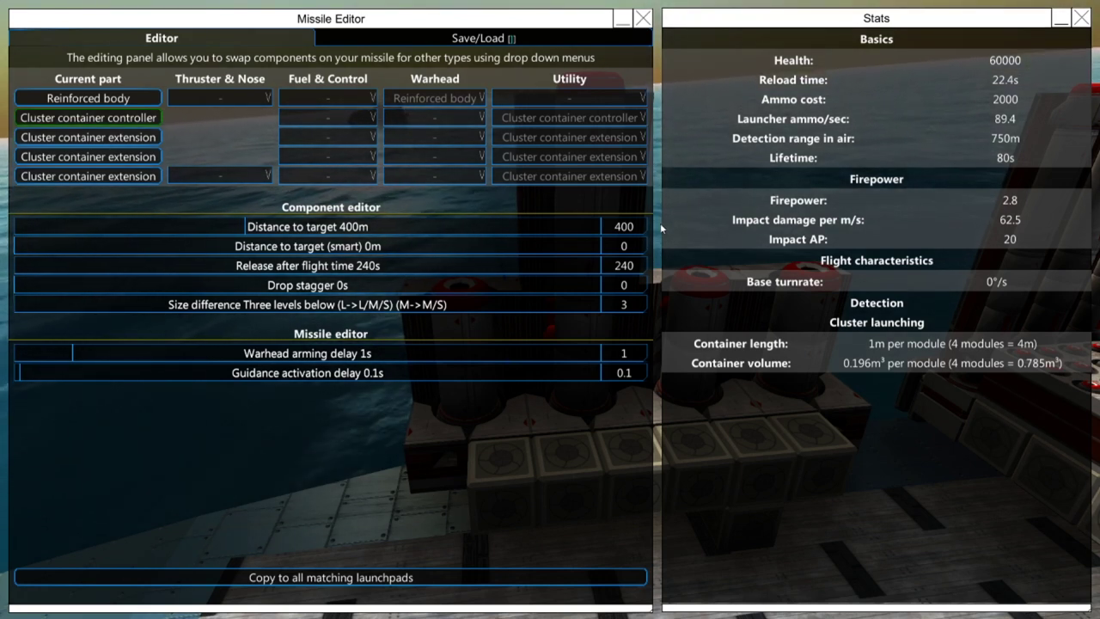
pyautogui.moveTo(667, 224)
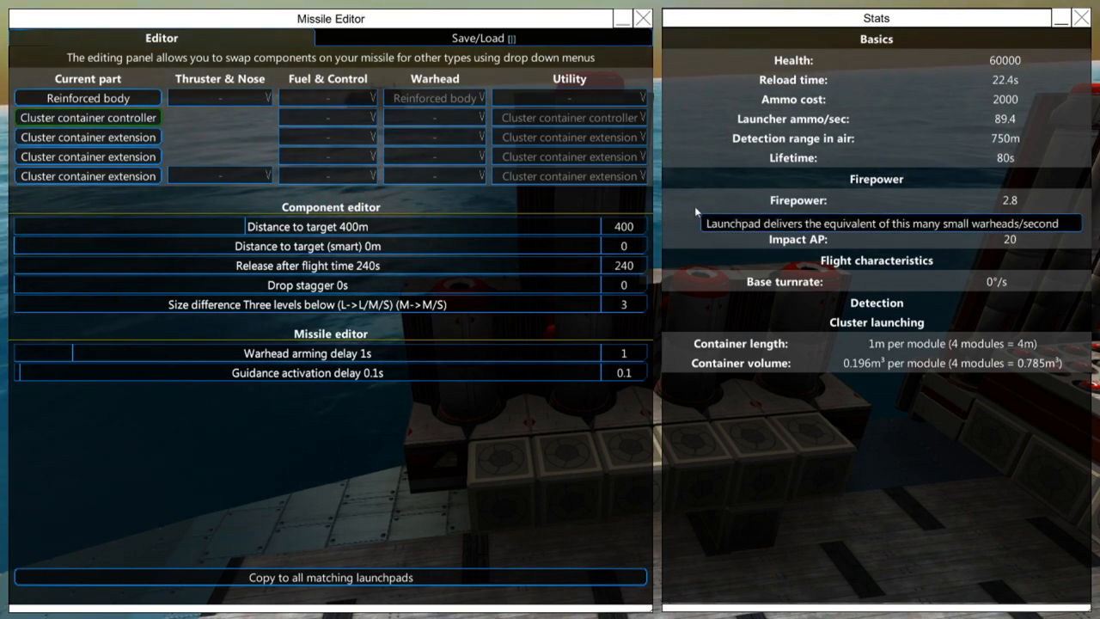
pyautogui.moveTo(335, 234)
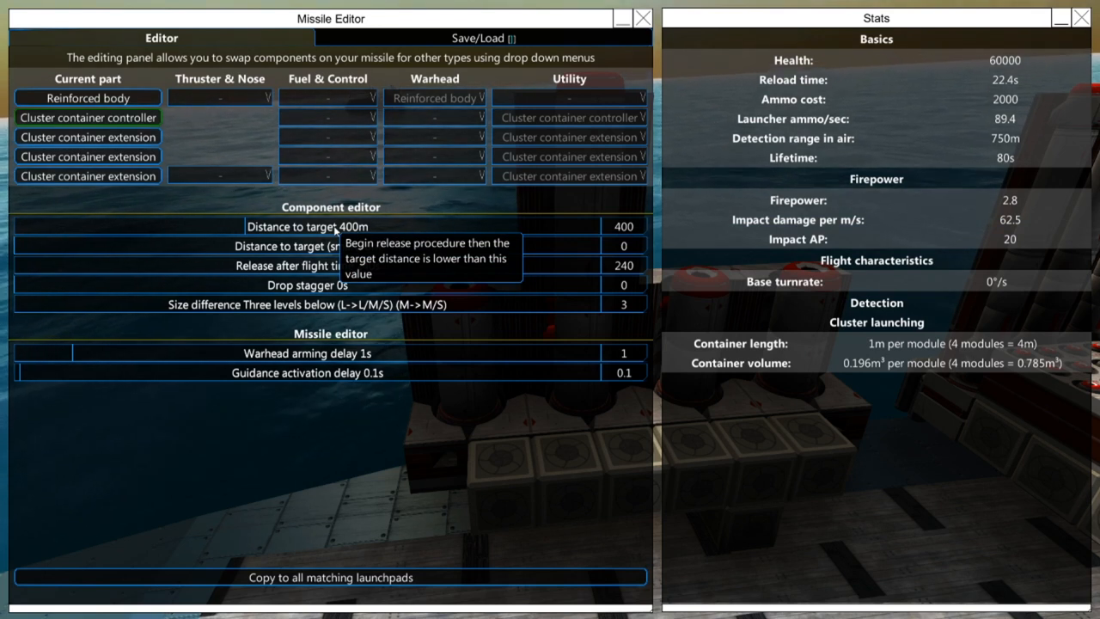
pyautogui.moveTo(392, 250)
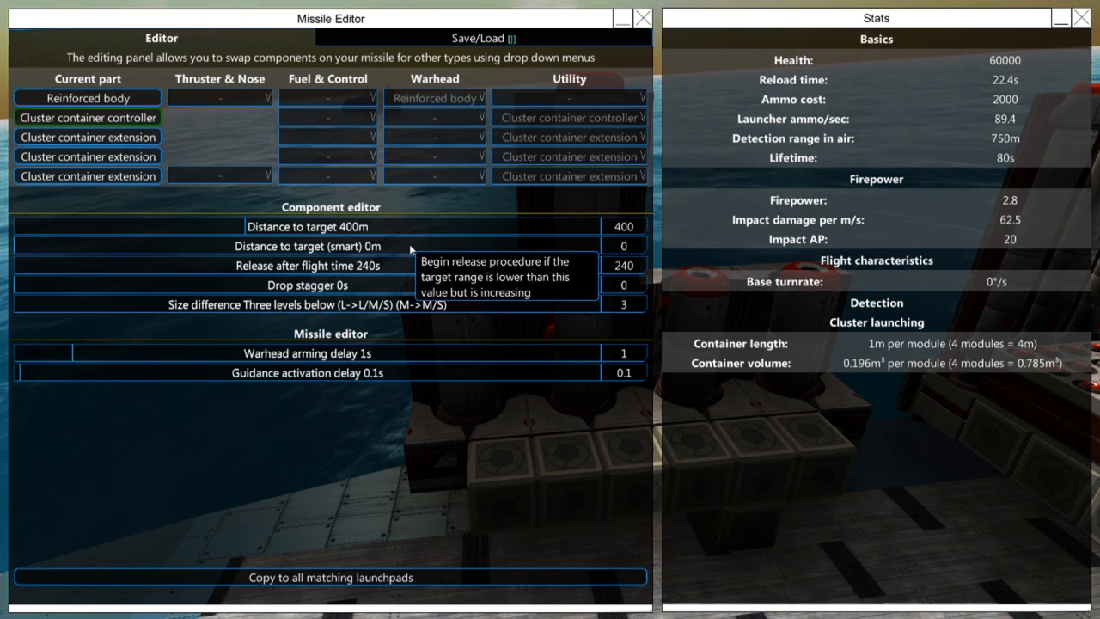
pyautogui.moveTo(444, 278)
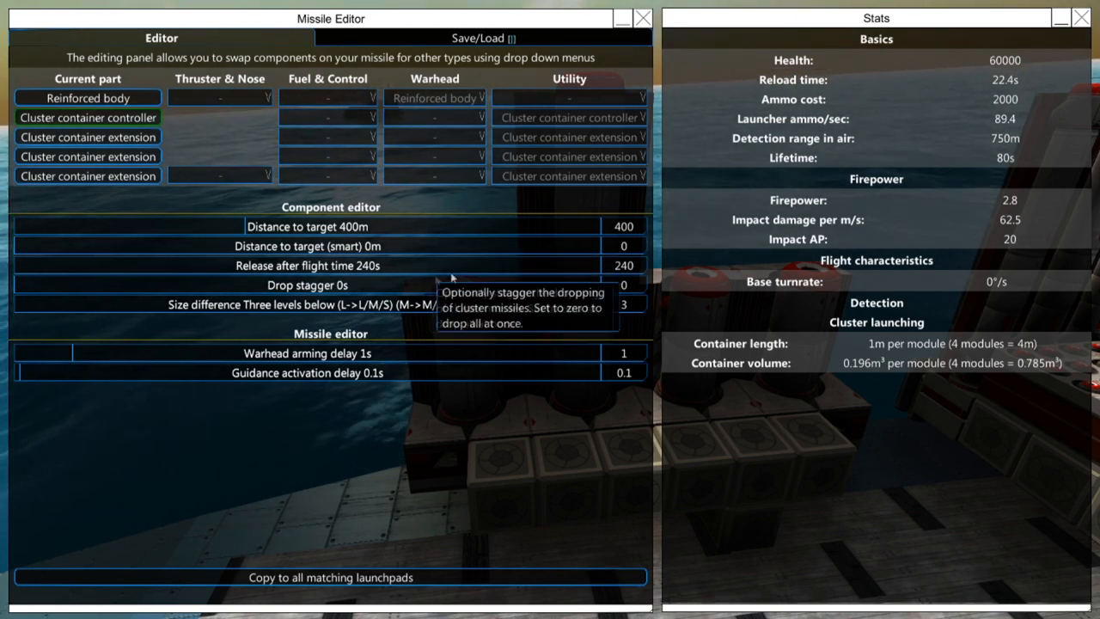
pyautogui.moveTo(519, 272)
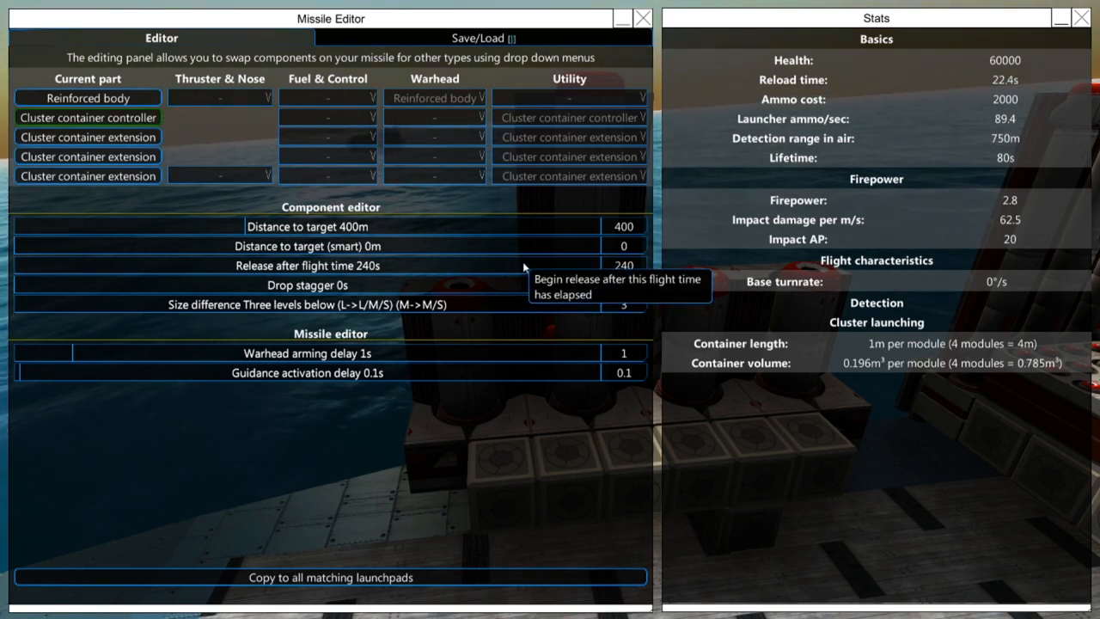
pyautogui.moveTo(541, 270)
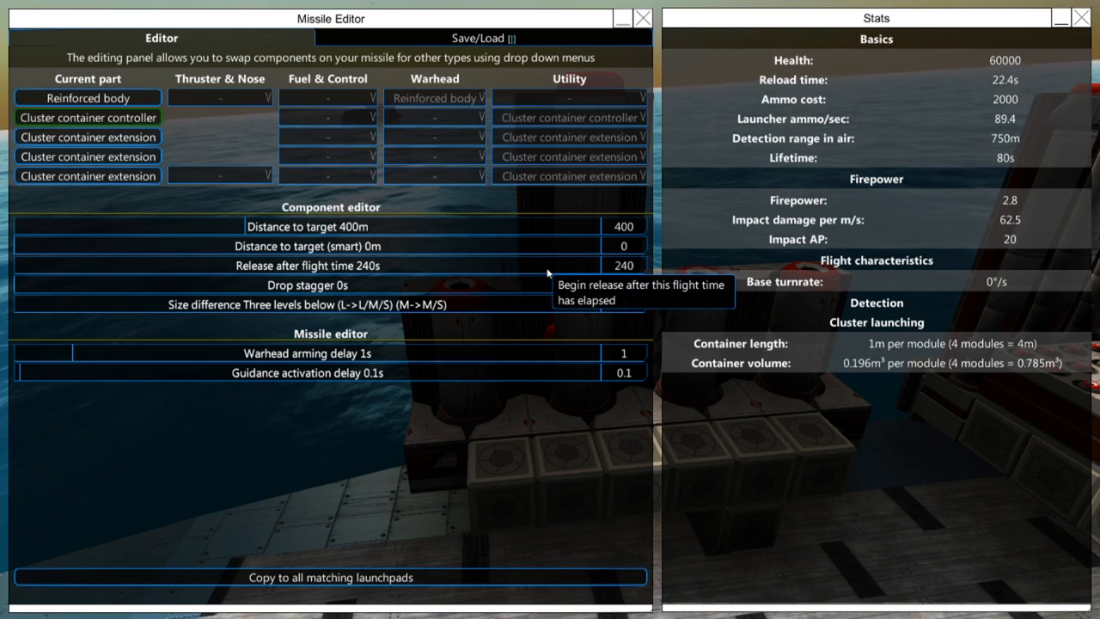
pyautogui.moveTo(550, 290)
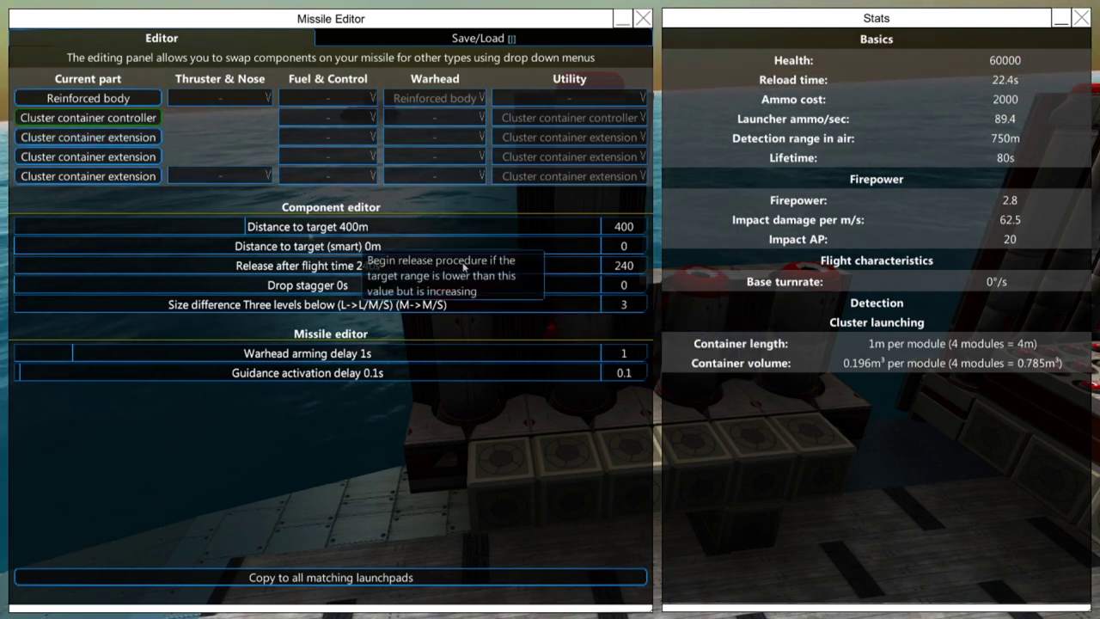
pyautogui.moveTo(374, 285)
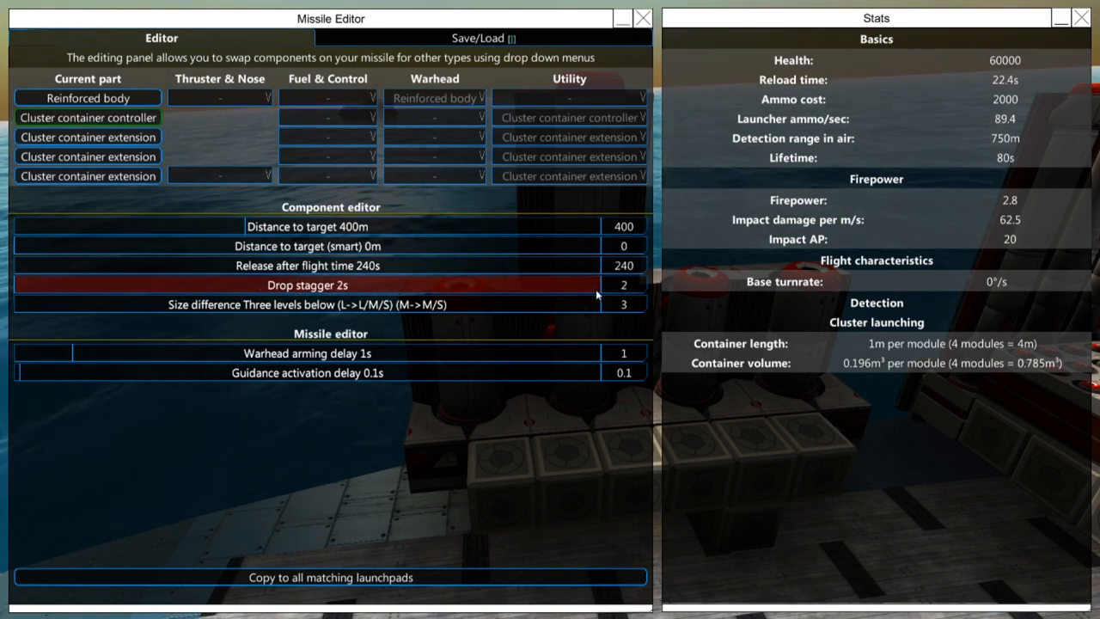
pyautogui.moveTo(593, 285); pyautogui.dragTo(21, 286)
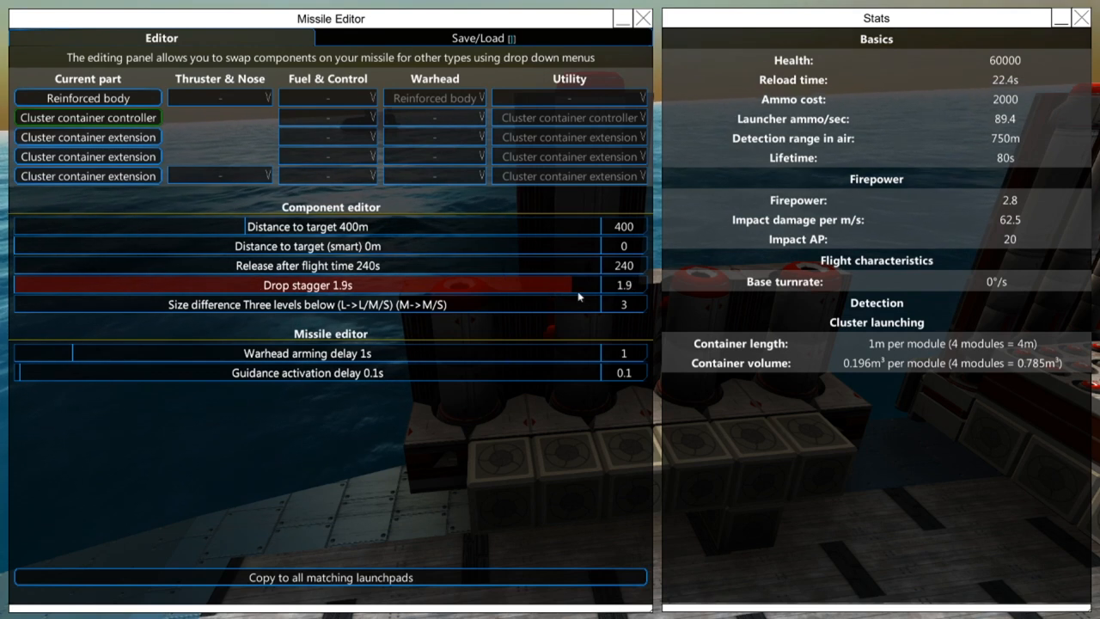
pyautogui.moveTo(540, 293)
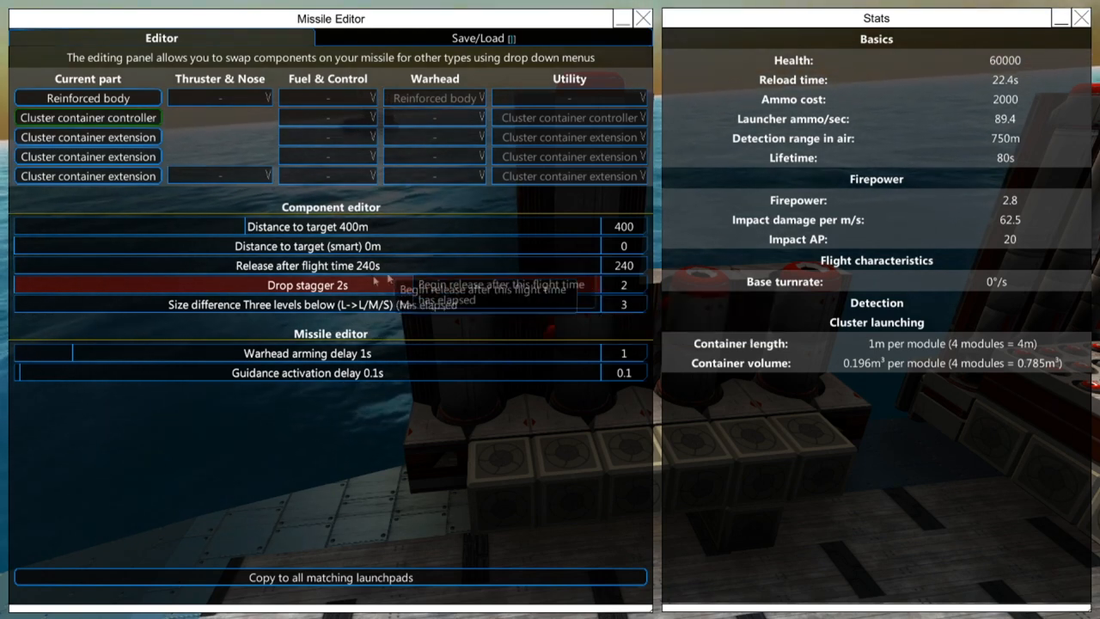
pyautogui.moveTo(426, 301)
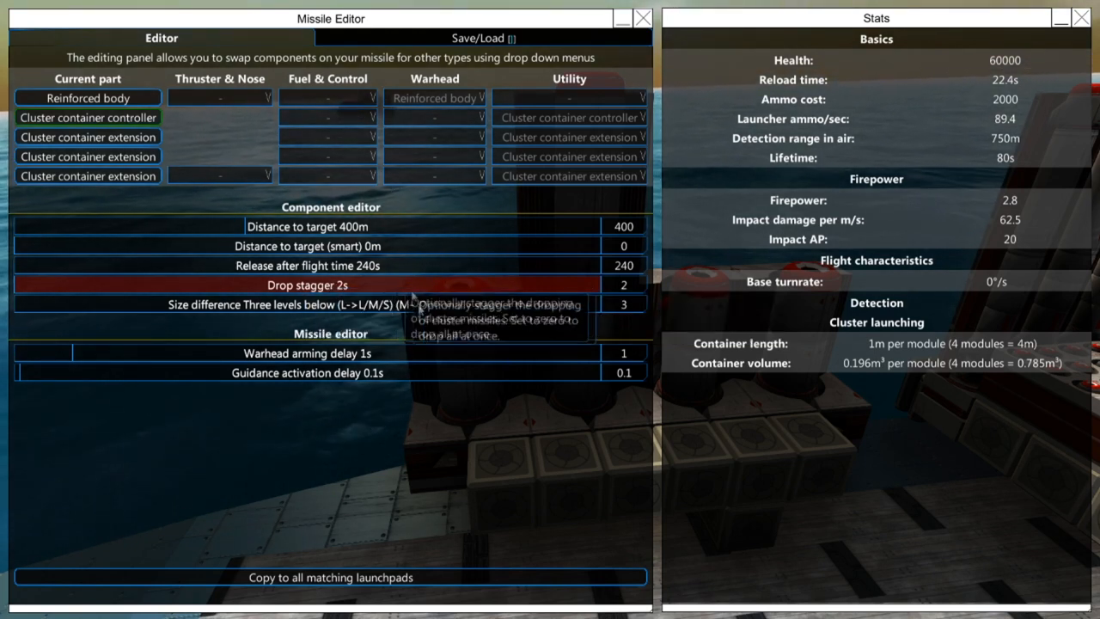
pyautogui.moveTo(210, 278)
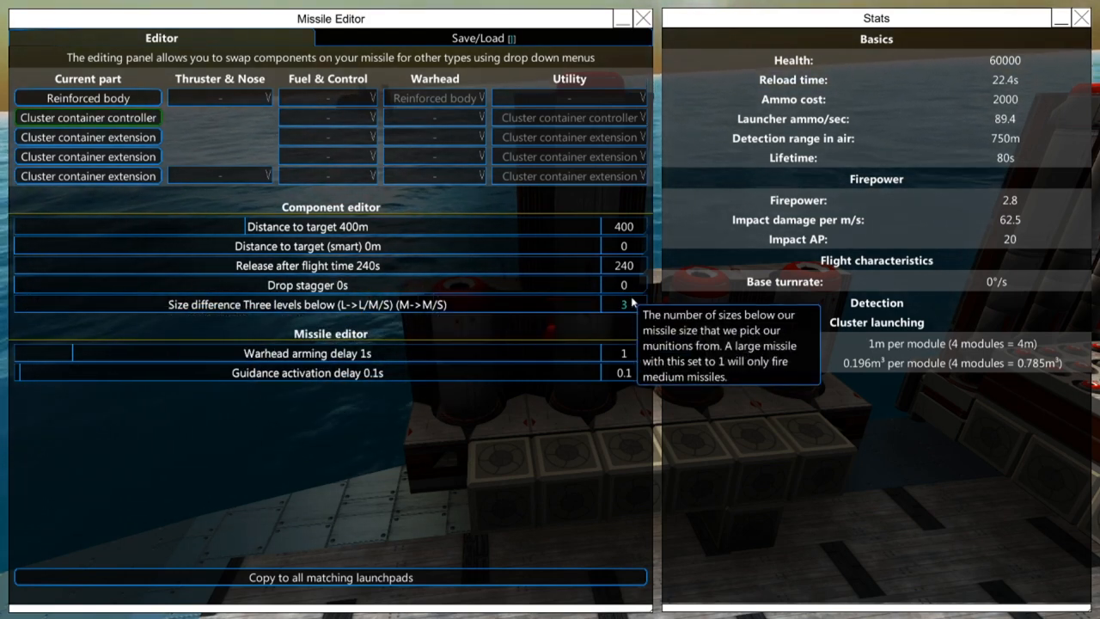
pyautogui.moveTo(662, 313)
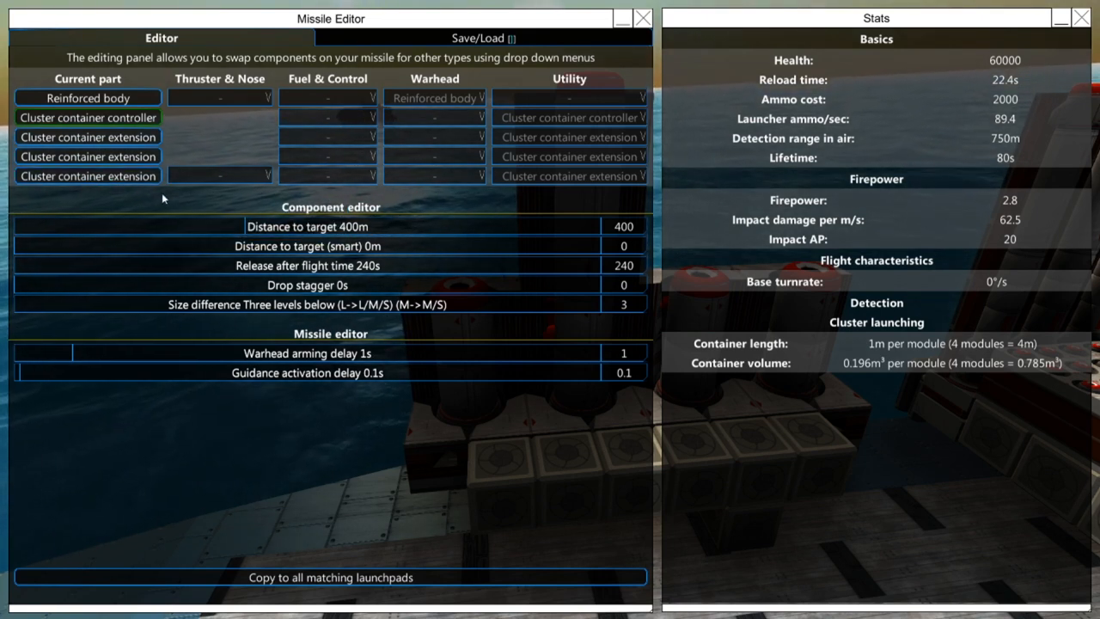
pyautogui.moveTo(618, 203)
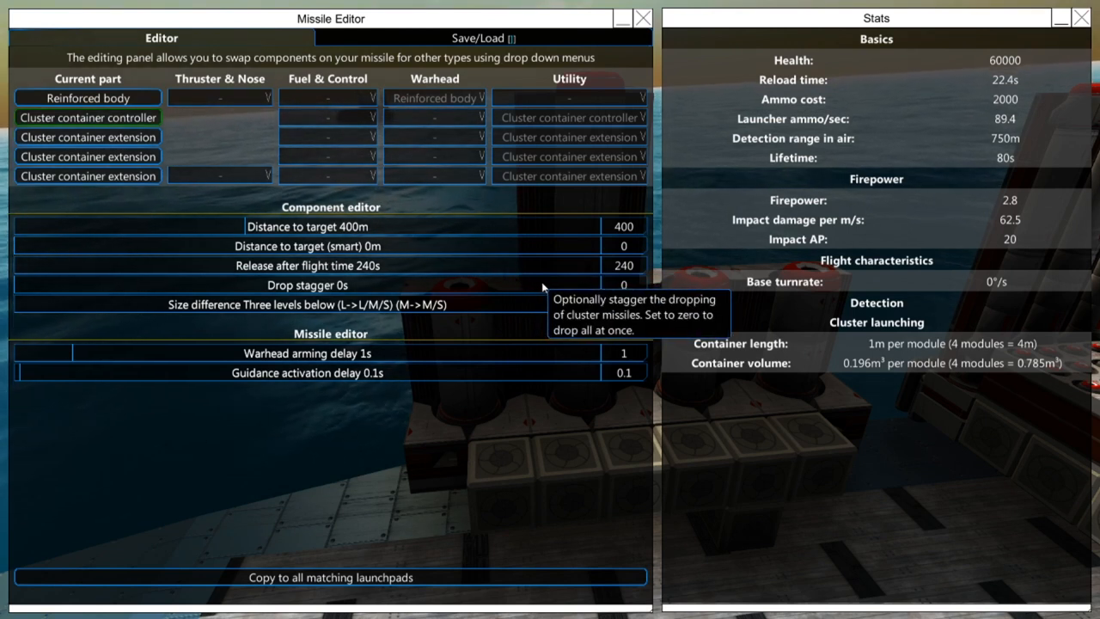
pyautogui.click(625, 304)
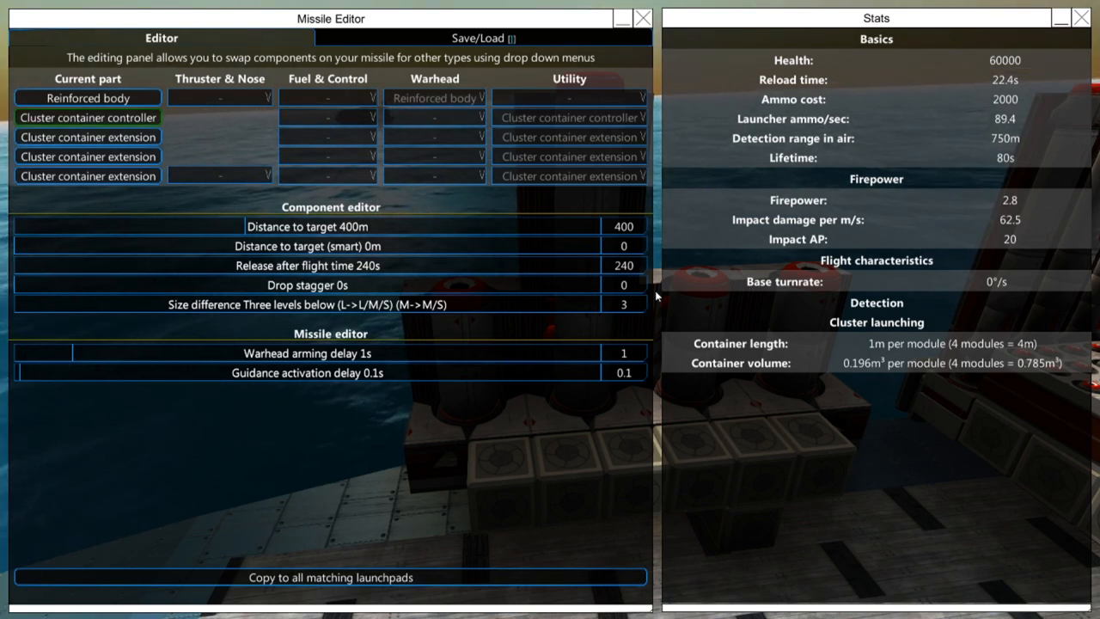
pyautogui.moveTo(674, 252)
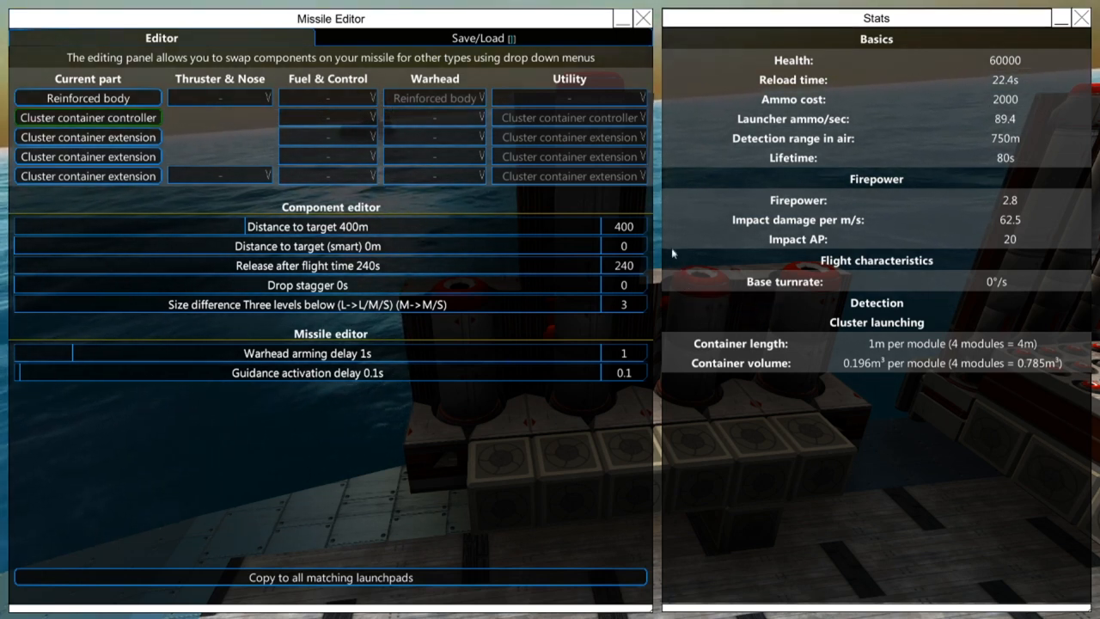
pyautogui.moveTo(670, 210)
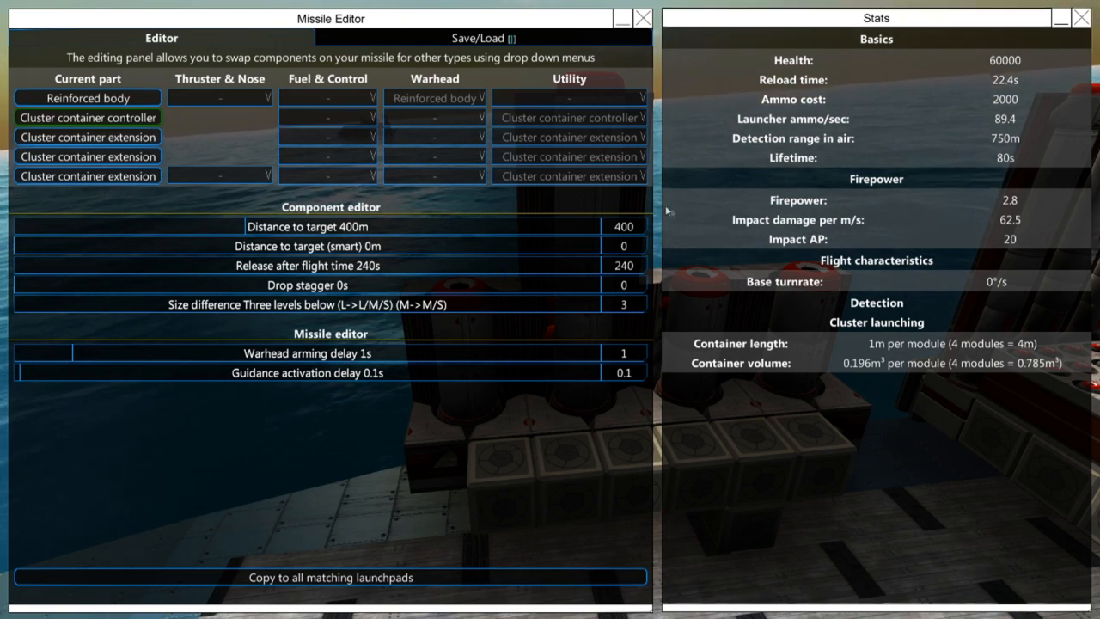
pyautogui.moveTo(402, 199)
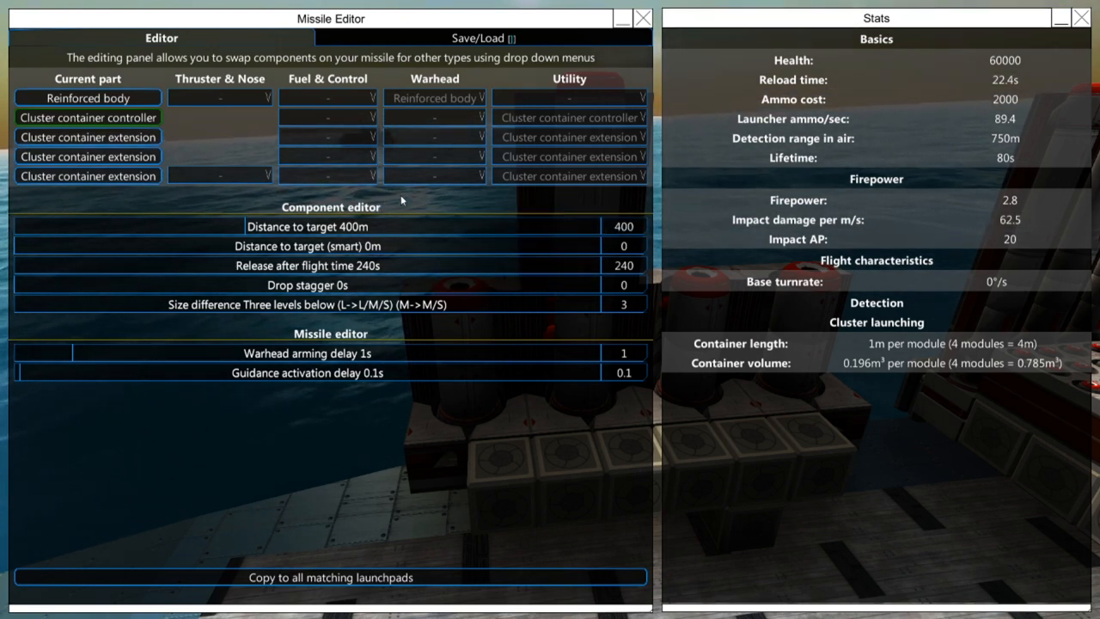
pyautogui.moveTo(409, 196)
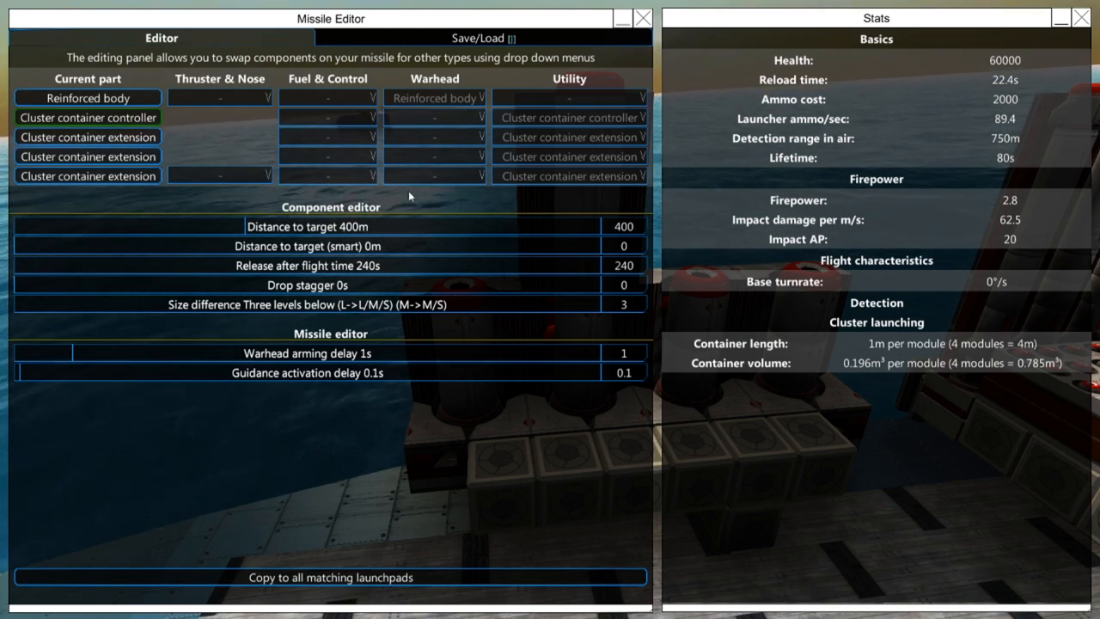
pyautogui.moveTo(145, 213)
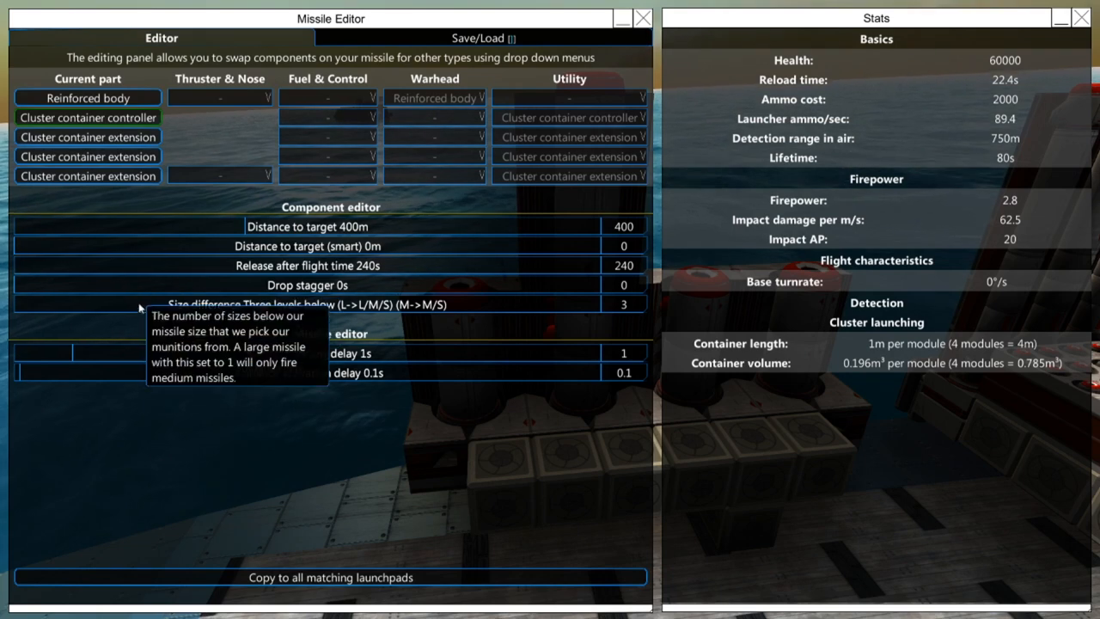
pyautogui.moveTo(251, 335)
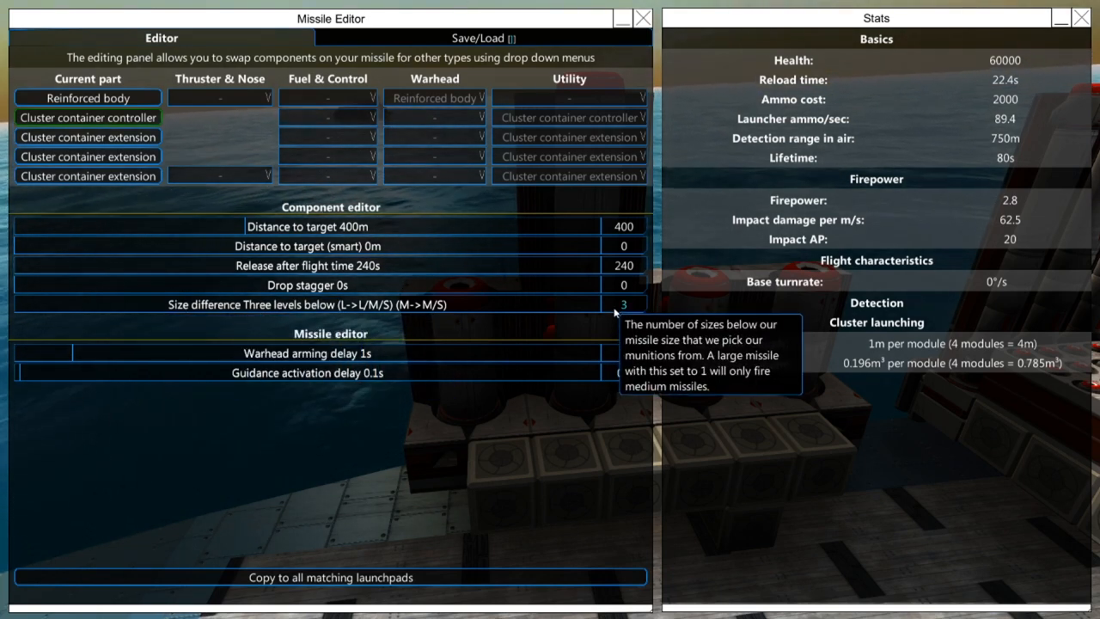
pyautogui.moveTo(225, 333)
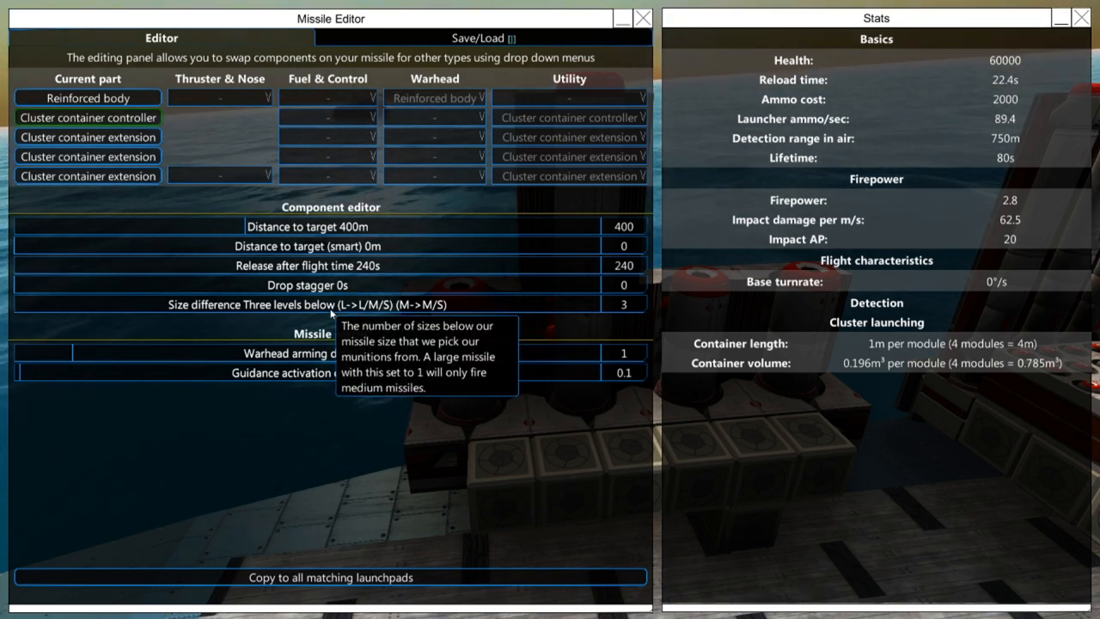
pyautogui.moveTo(361, 318)
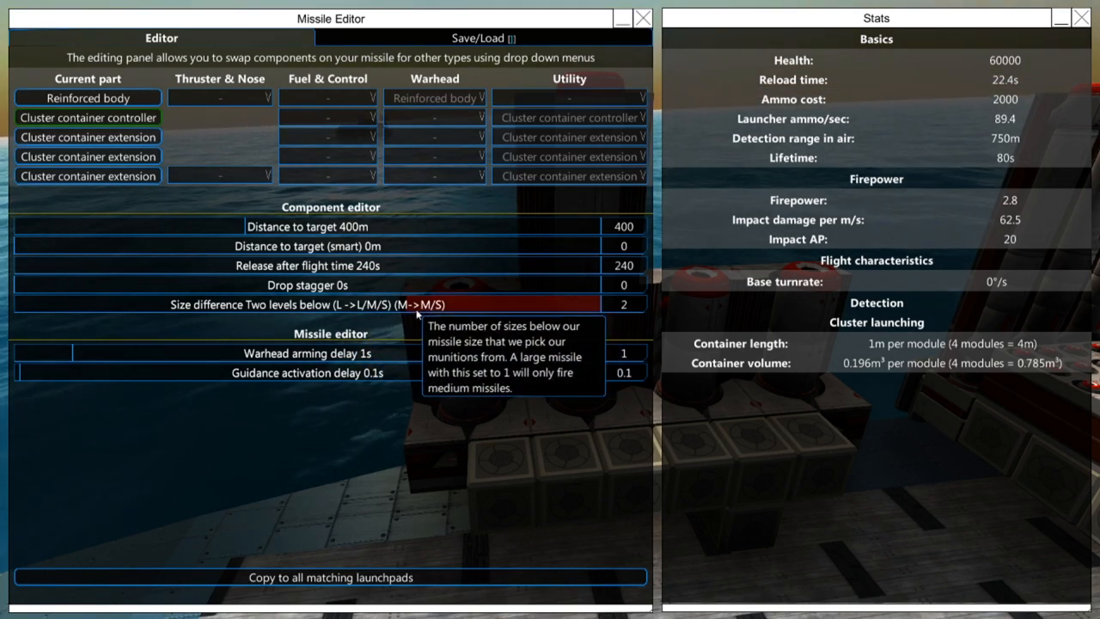
# - Lower the cluster controller's size difference from two levels below to same size (0)
pyautogui.click(623, 303)
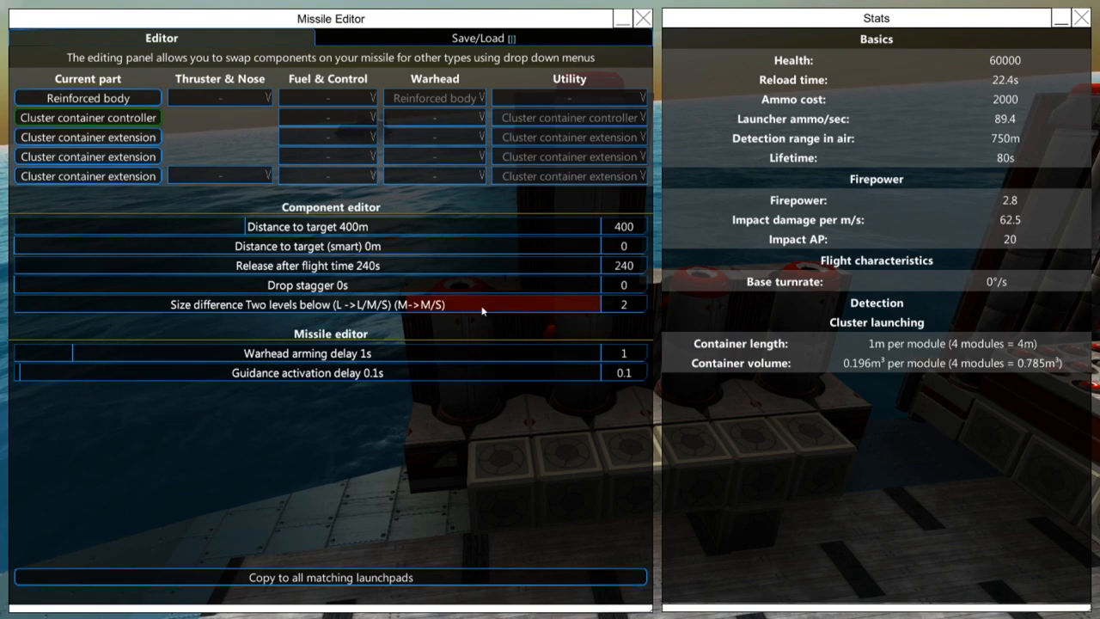
pyautogui.moveTo(486, 322)
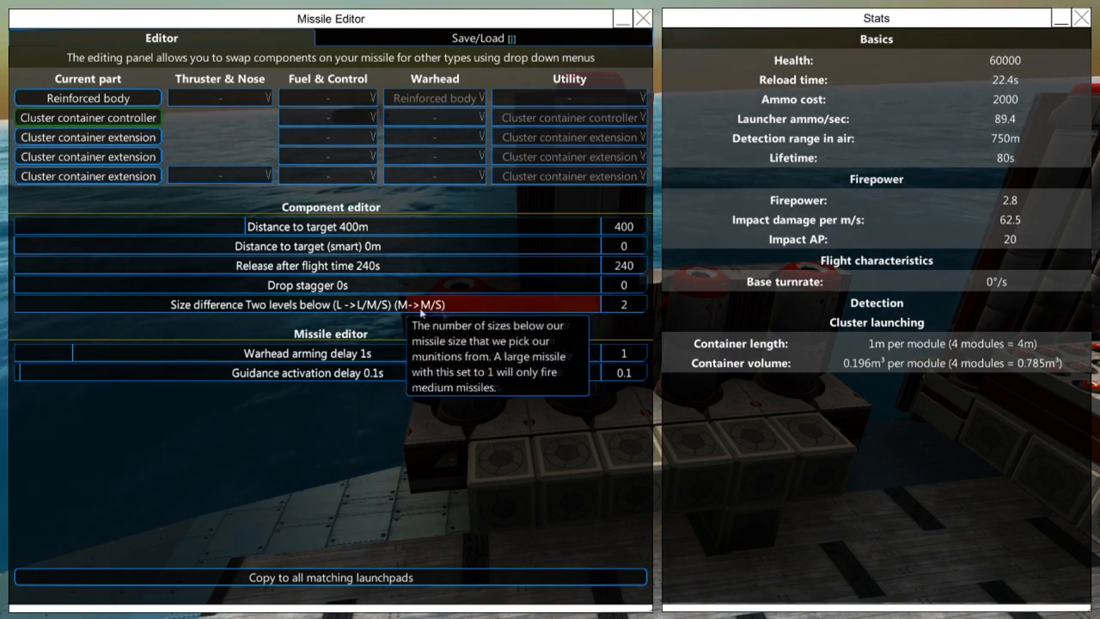
pyautogui.moveTo(388, 316)
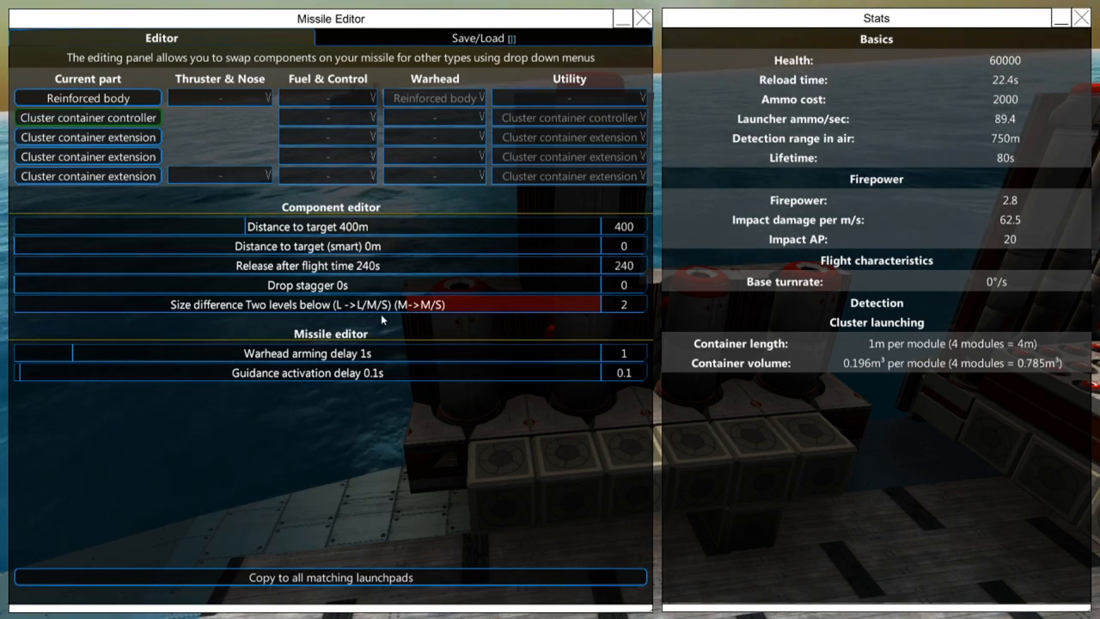
pyautogui.moveTo(353, 309)
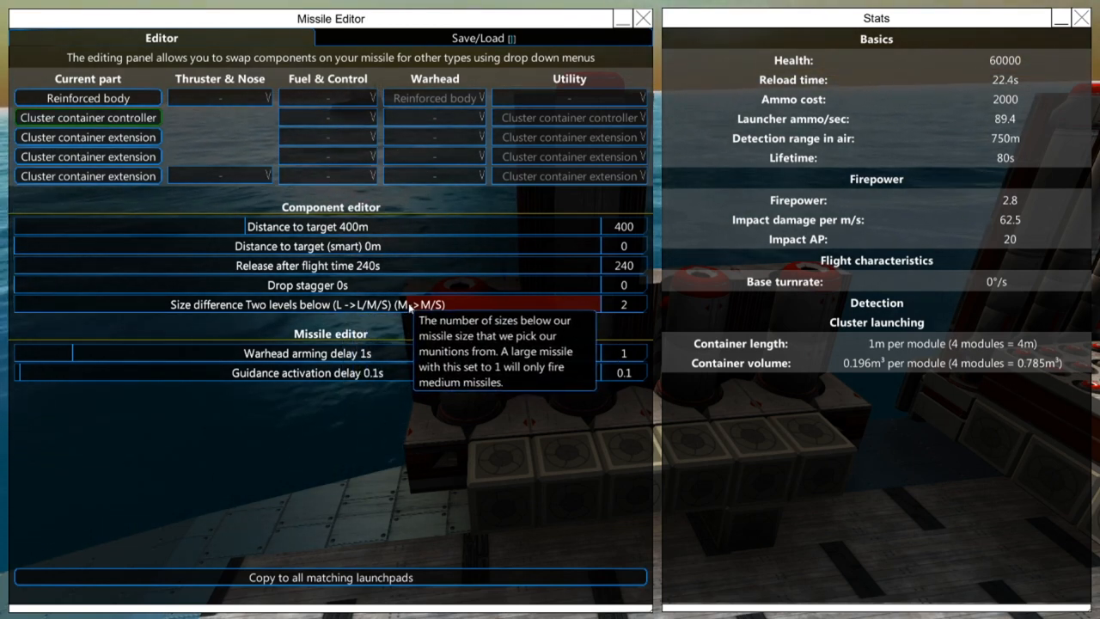
pyautogui.click(624, 302)
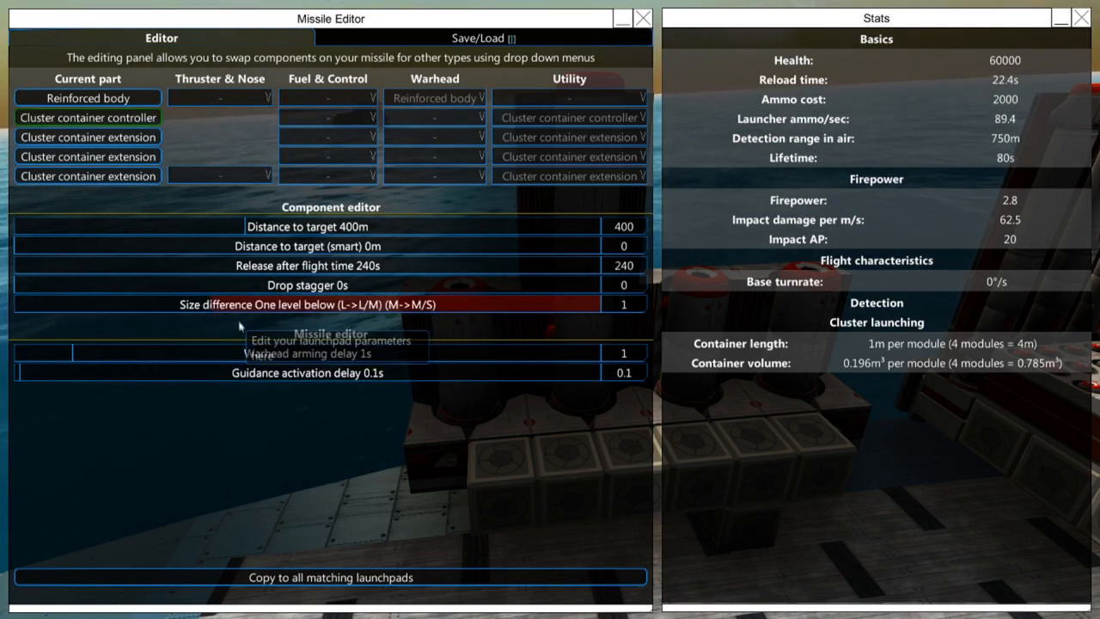
pyautogui.moveTo(404, 343)
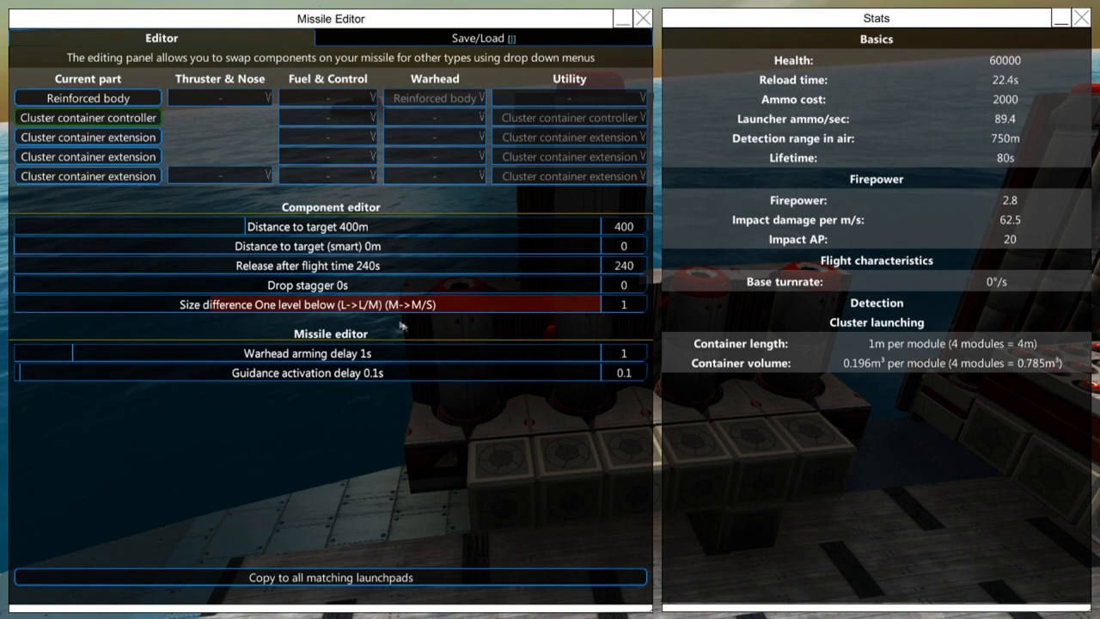
pyautogui.moveTo(215, 334)
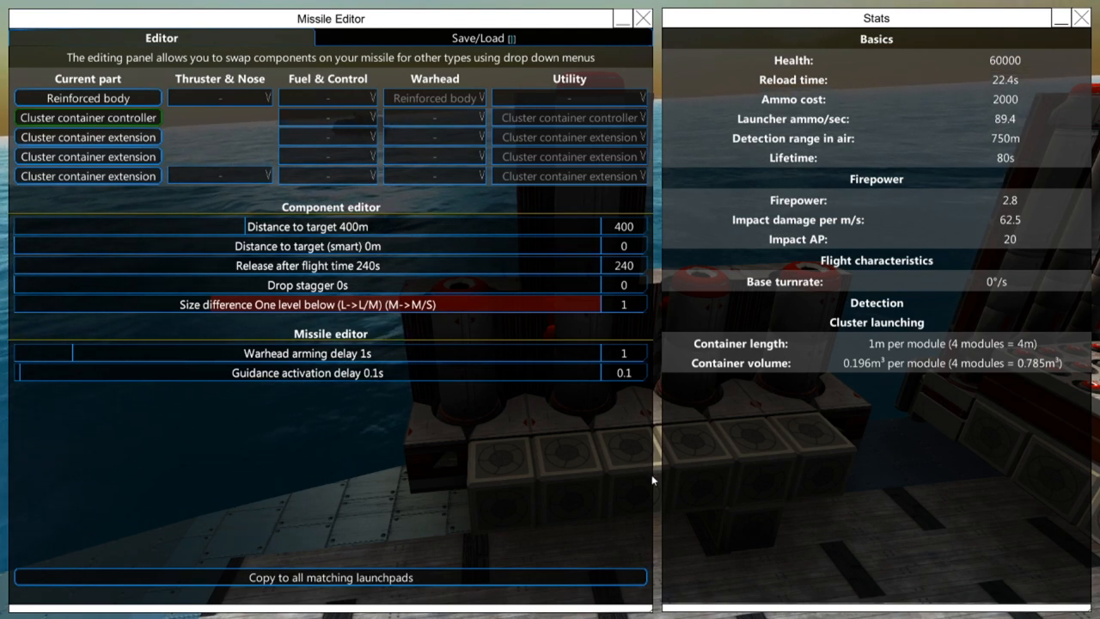
pyautogui.moveTo(388, 443)
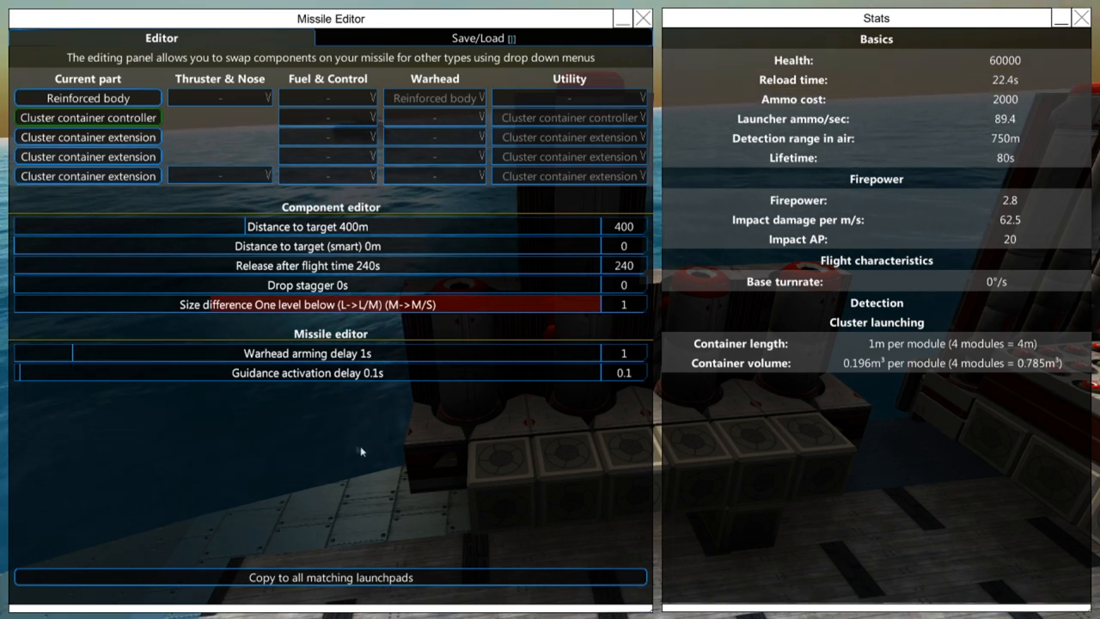
pyautogui.moveTo(200, 316)
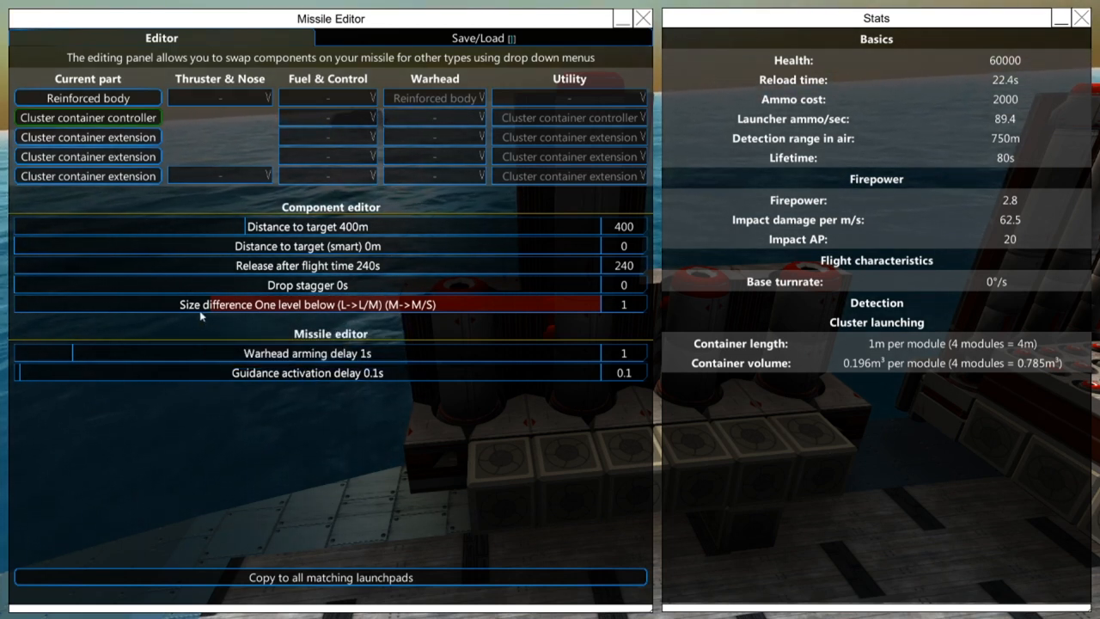
pyautogui.click(308, 306)
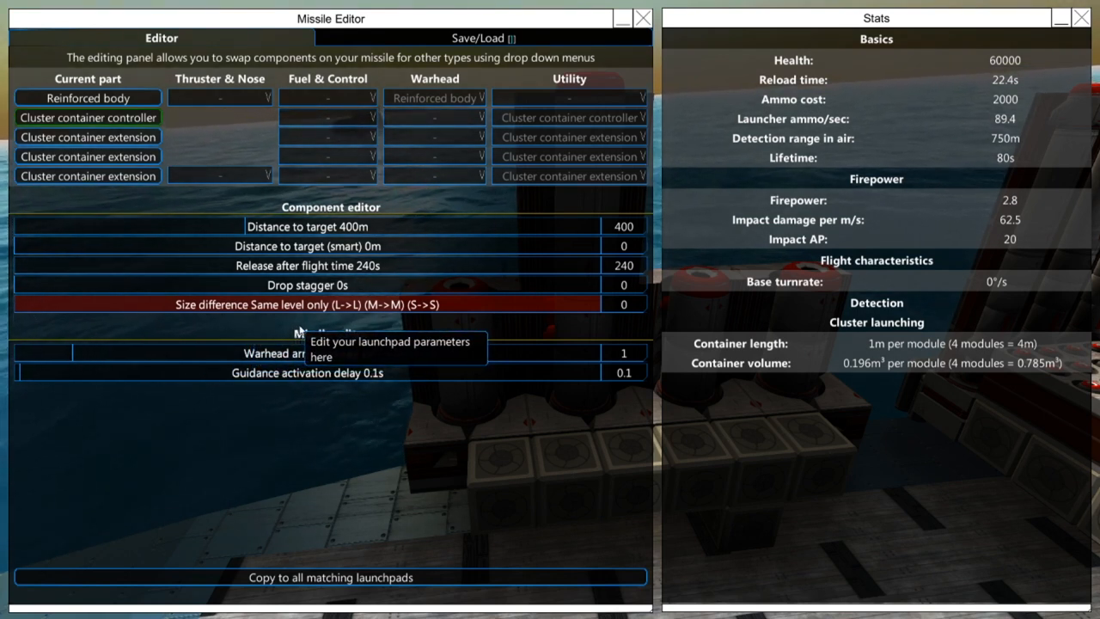
pyautogui.moveTo(361, 323)
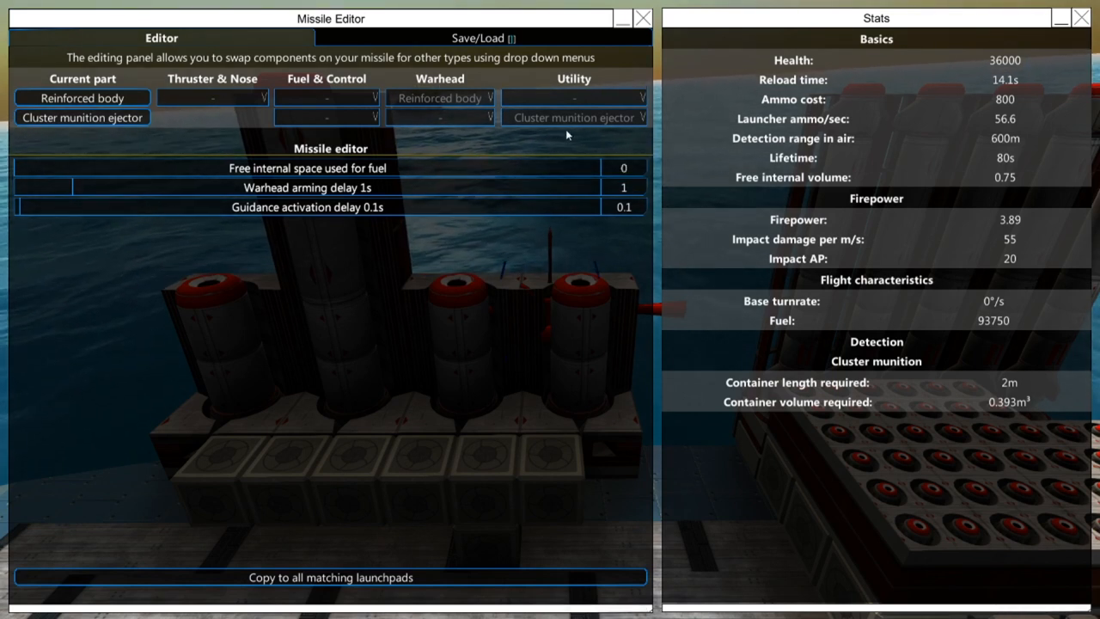
pyautogui.moveTo(583, 123)
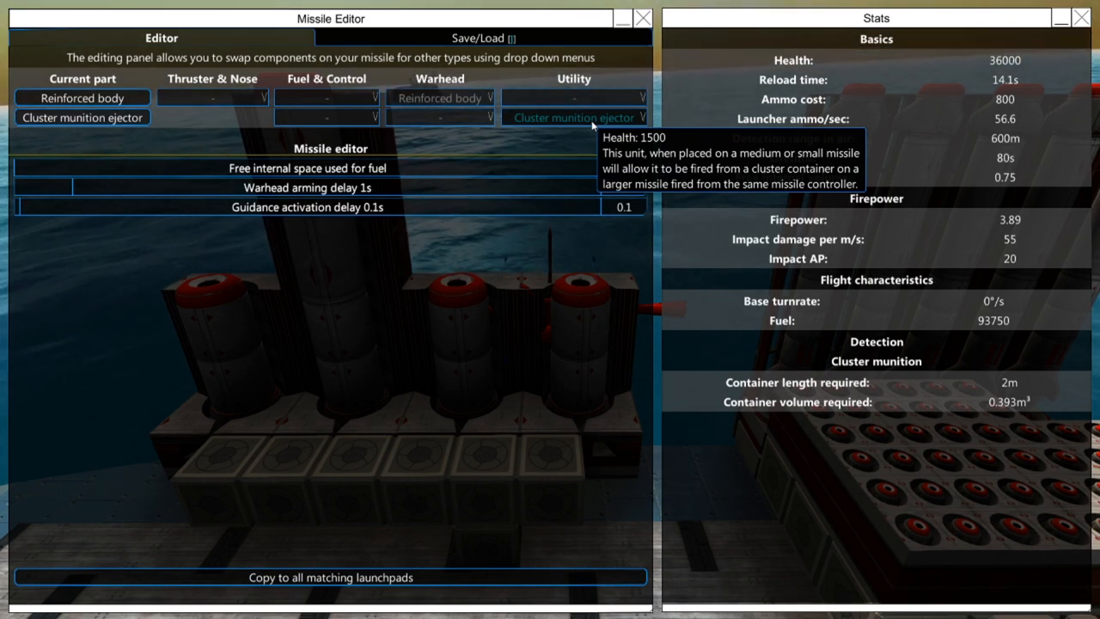
pyautogui.moveTo(581, 130)
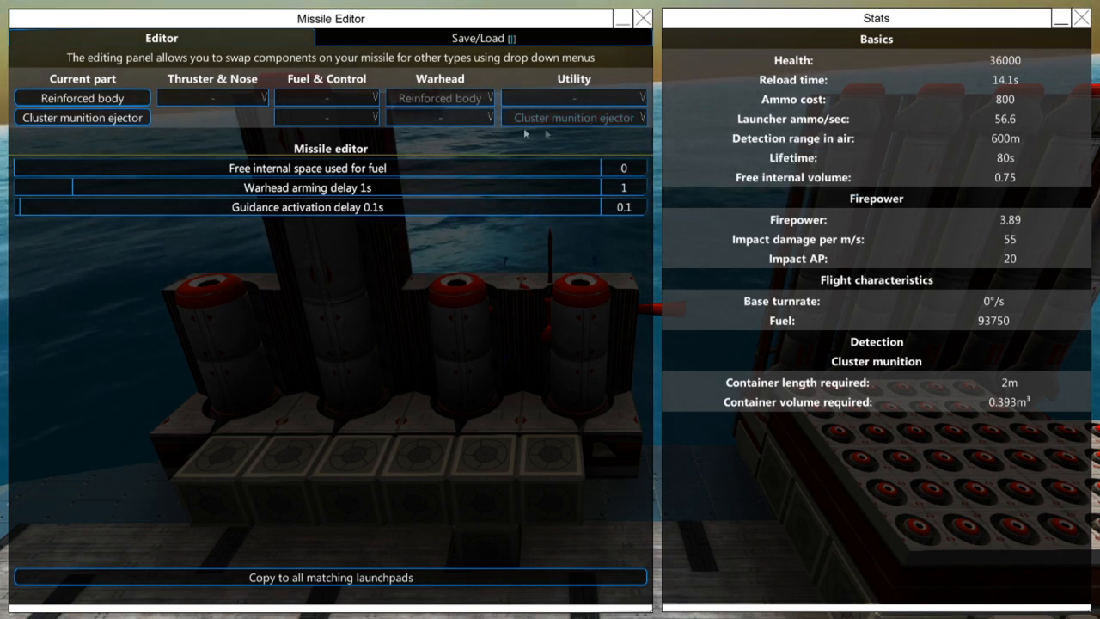
pyautogui.moveTo(563, 144)
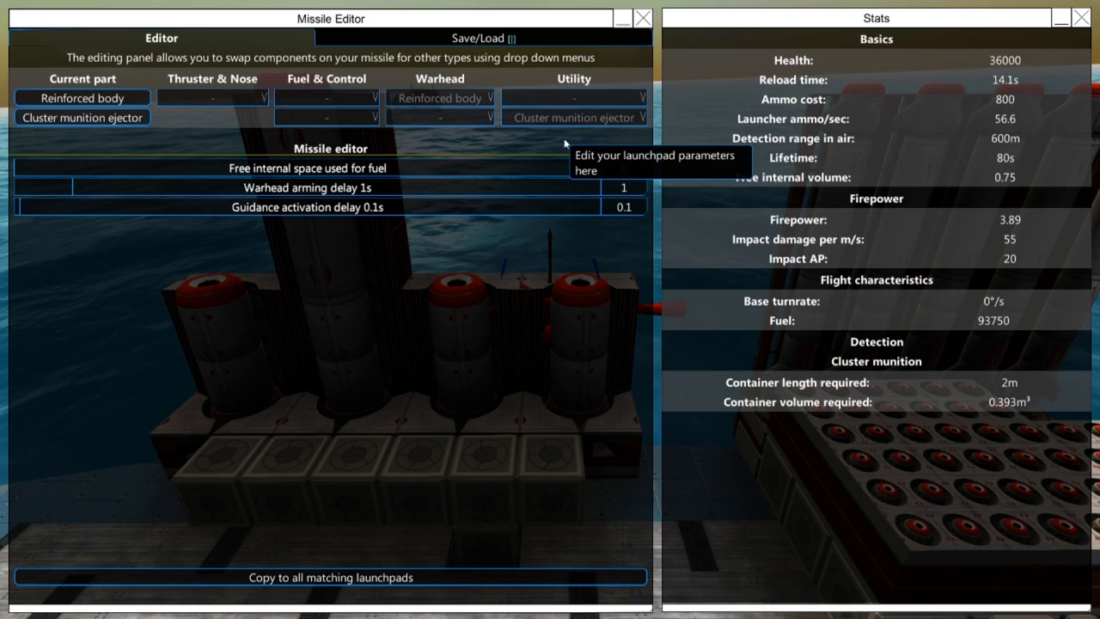
# - Expand the Fuel & Control component list on the ejector missile
pyautogui.click(330, 96)
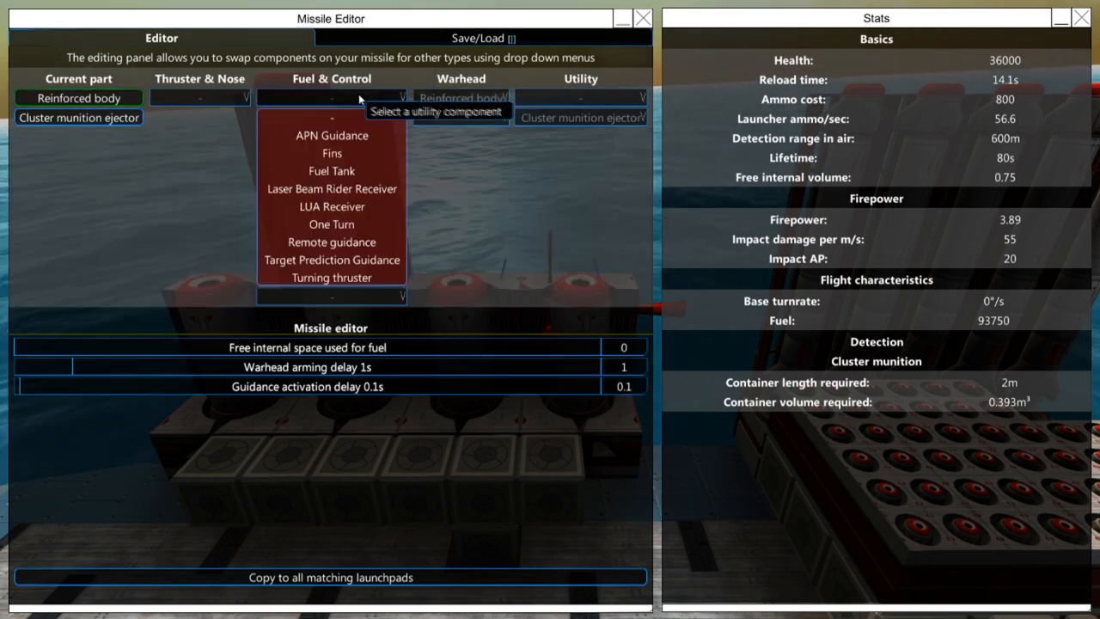
pyautogui.moveTo(330, 241)
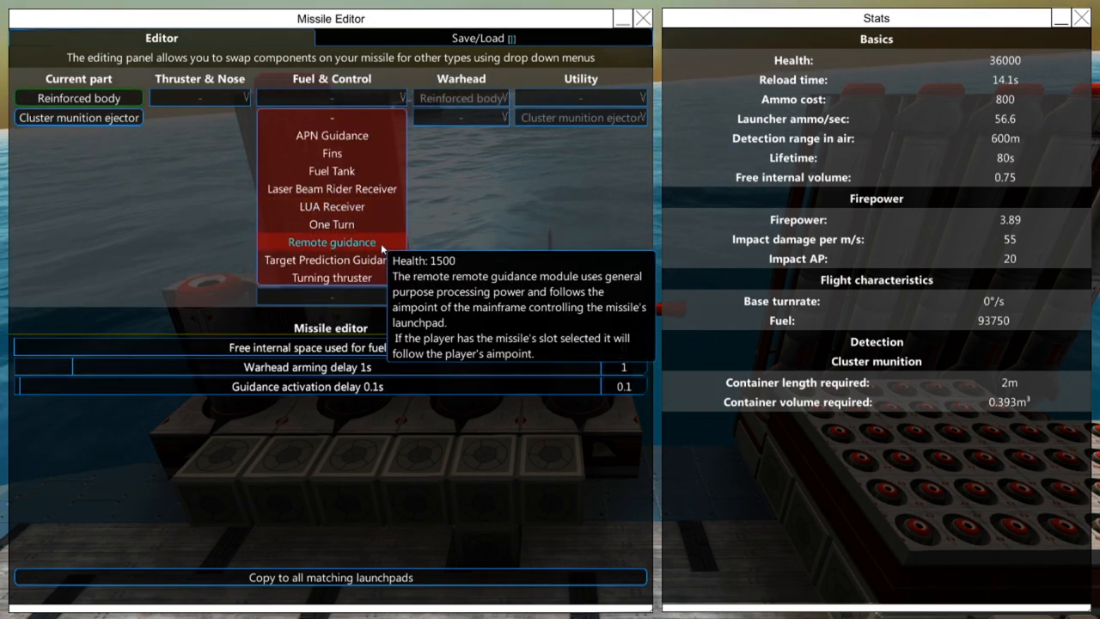
pyautogui.moveTo(387, 89)
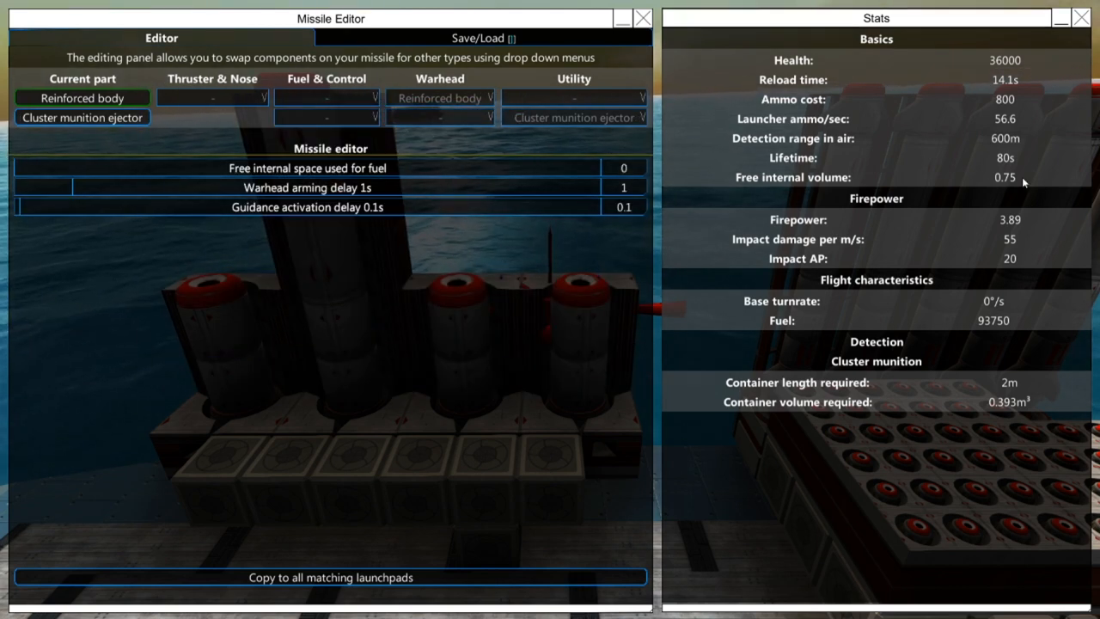
pyautogui.moveTo(1016, 197)
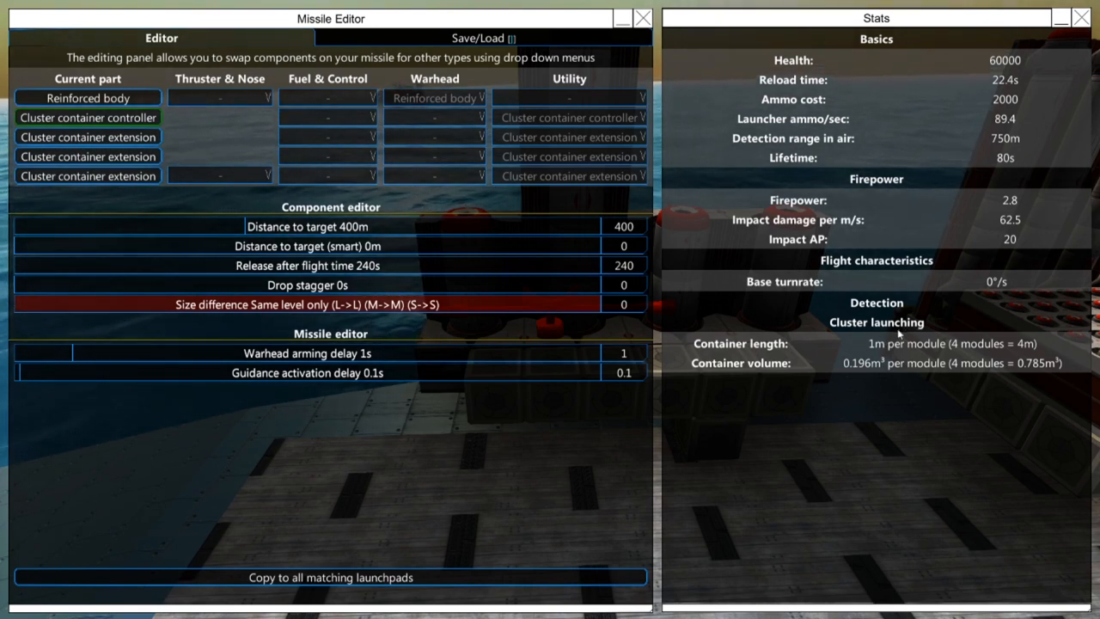
pyautogui.moveTo(874, 378)
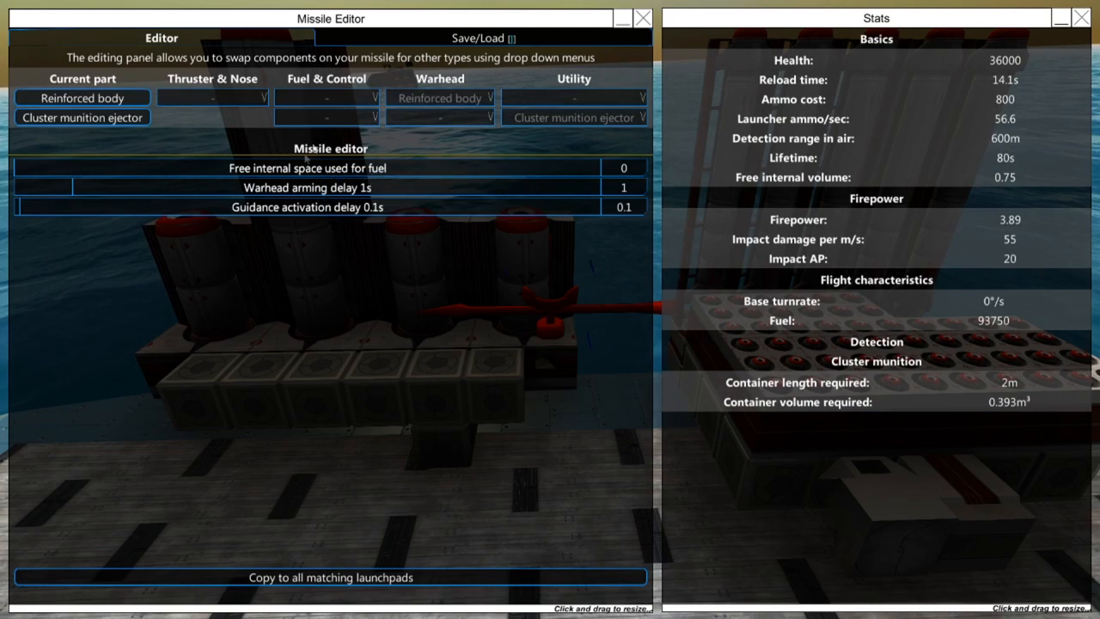
pyautogui.moveTo(313, 327)
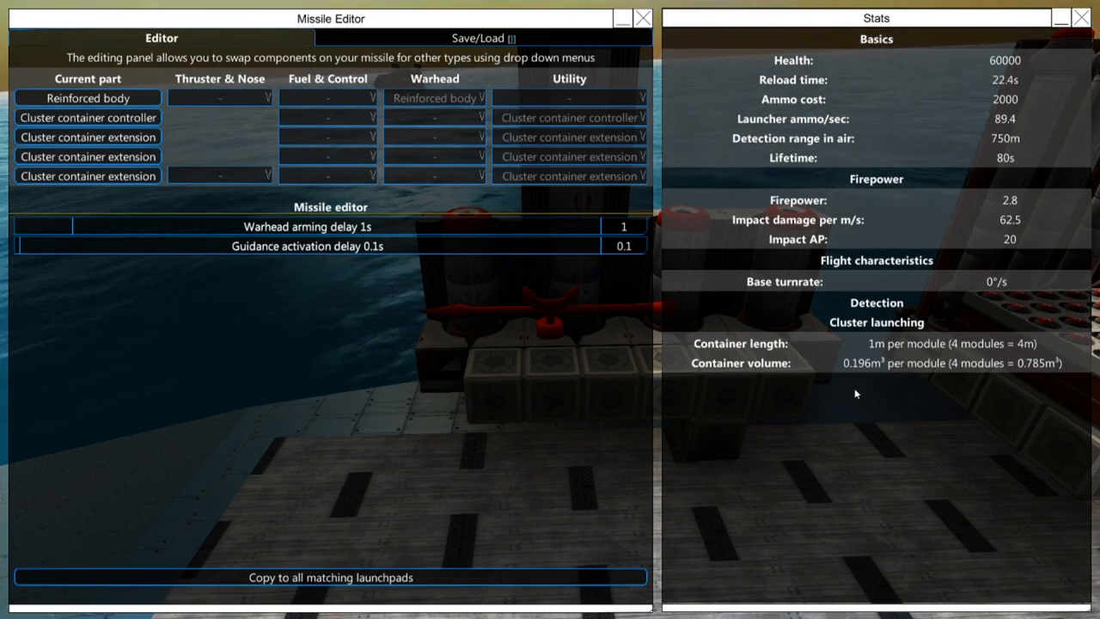
pyautogui.moveTo(904, 382)
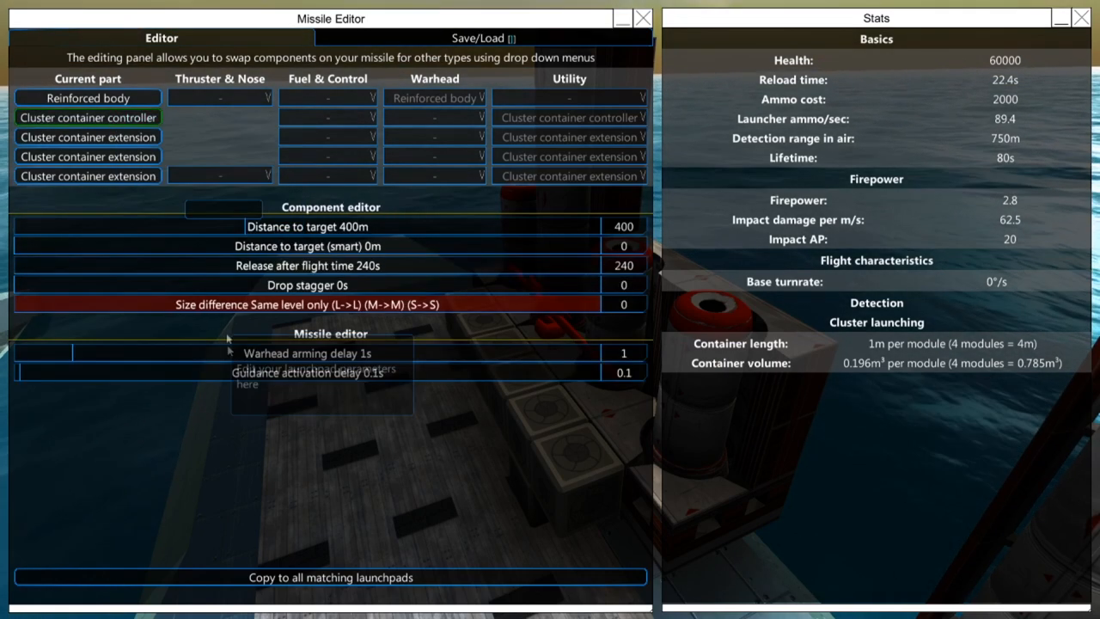
pyautogui.moveTo(89, 116)
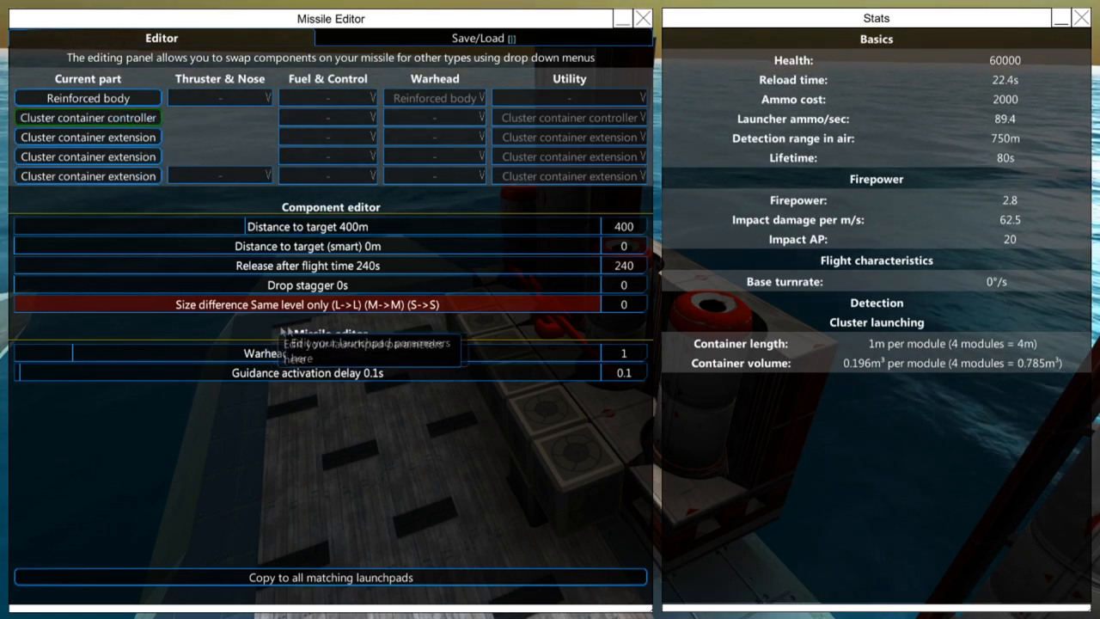
pyautogui.moveTo(554, 443)
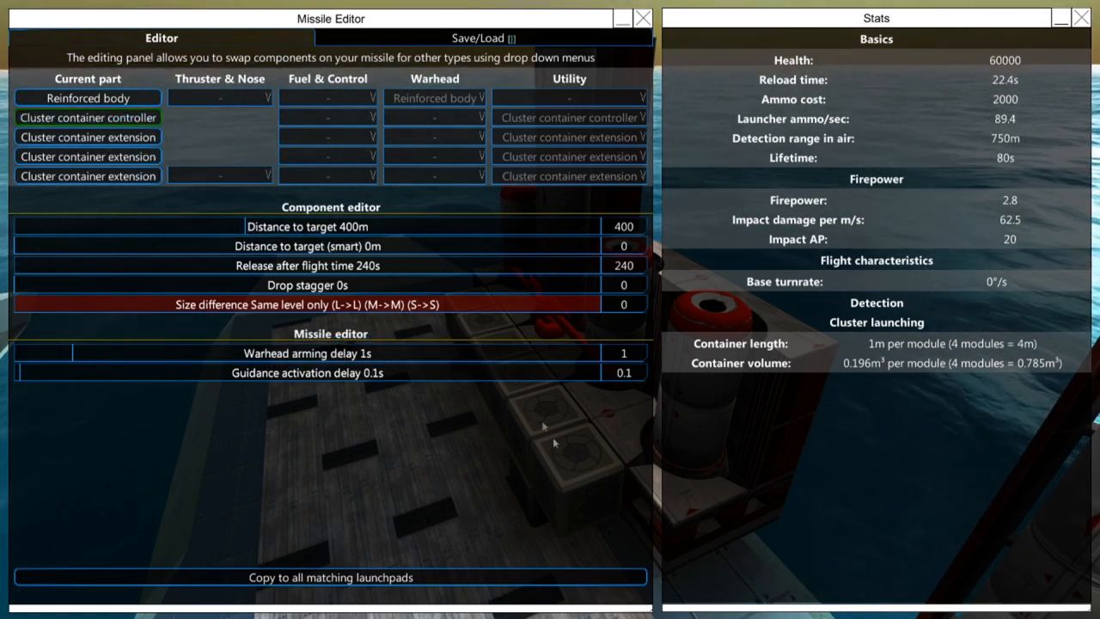
pyautogui.moveTo(476, 431)
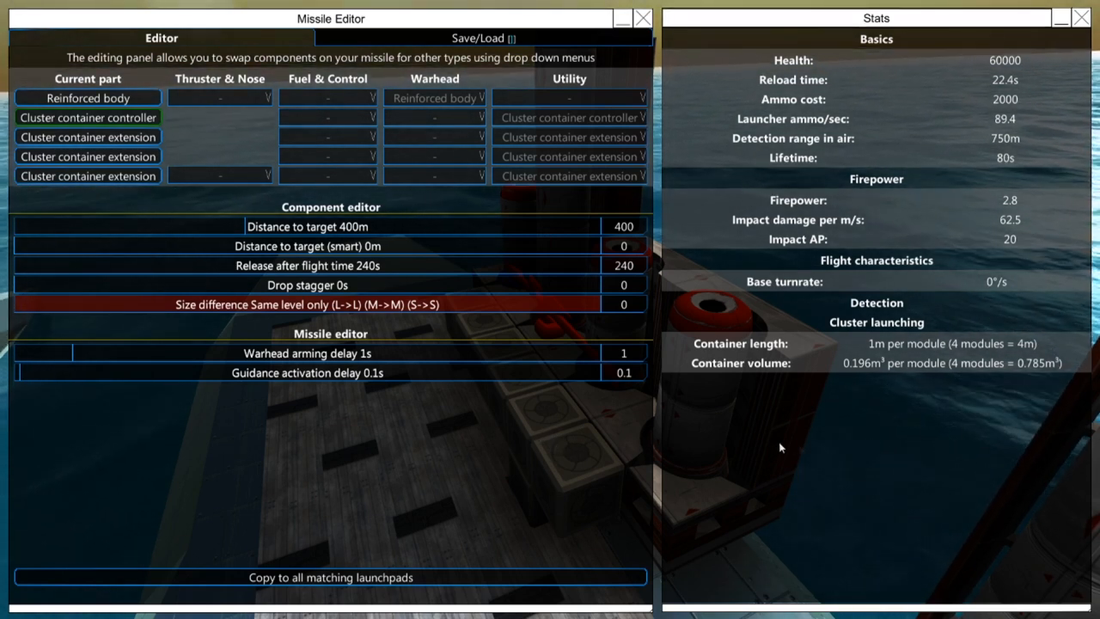
pyautogui.moveTo(651, 337)
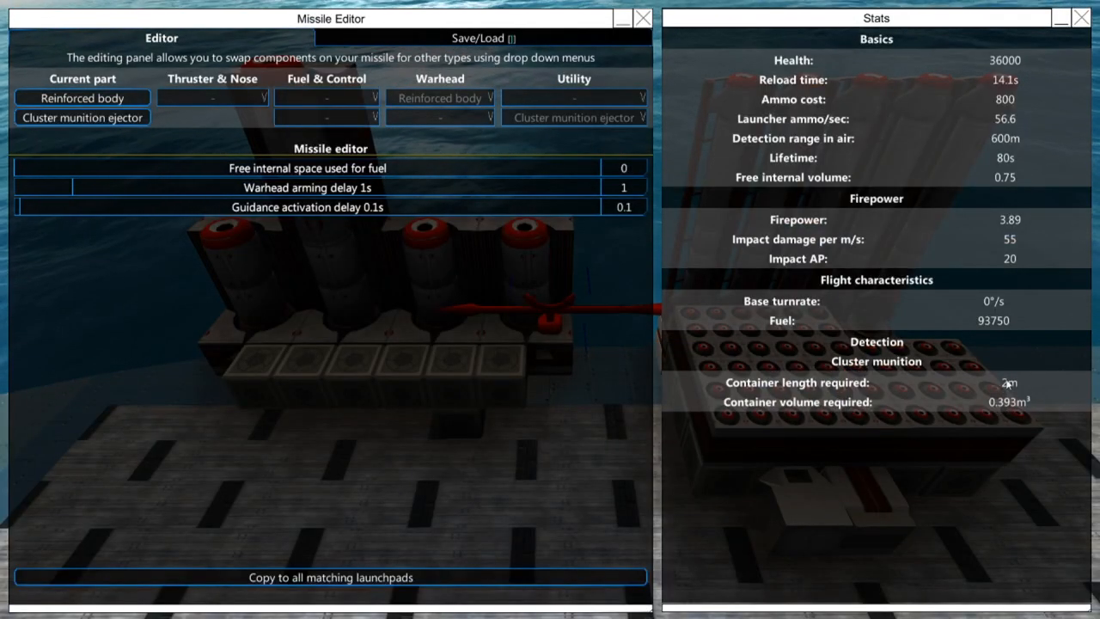
pyautogui.moveTo(1007, 414)
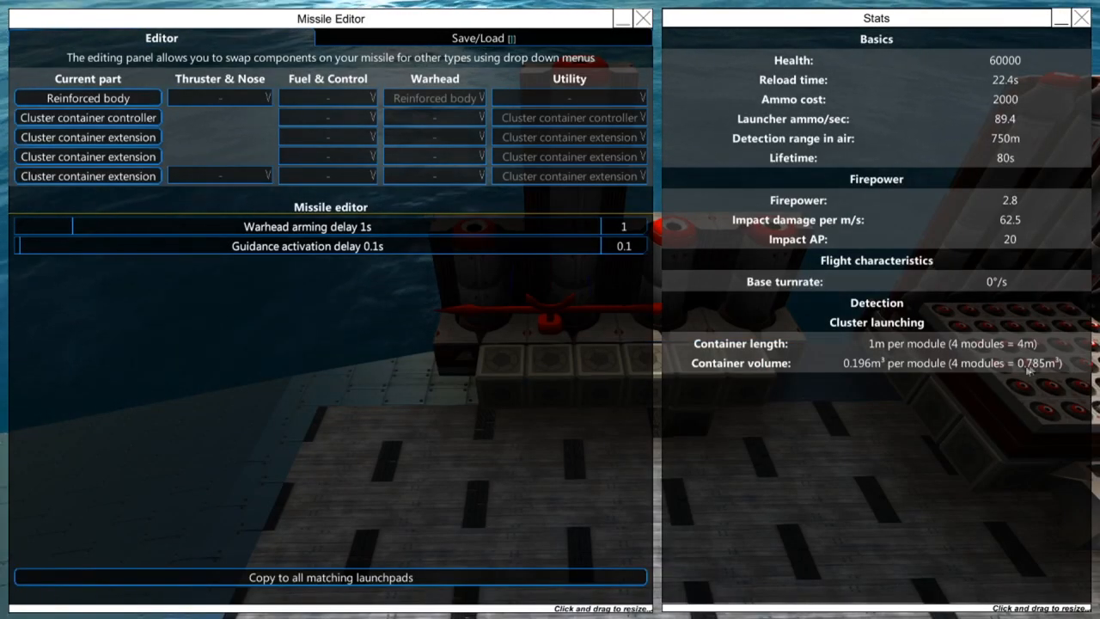
# - Return to the four-module cluster launchpad, leaving its release settings unchanged
pyautogui.click(94, 117)
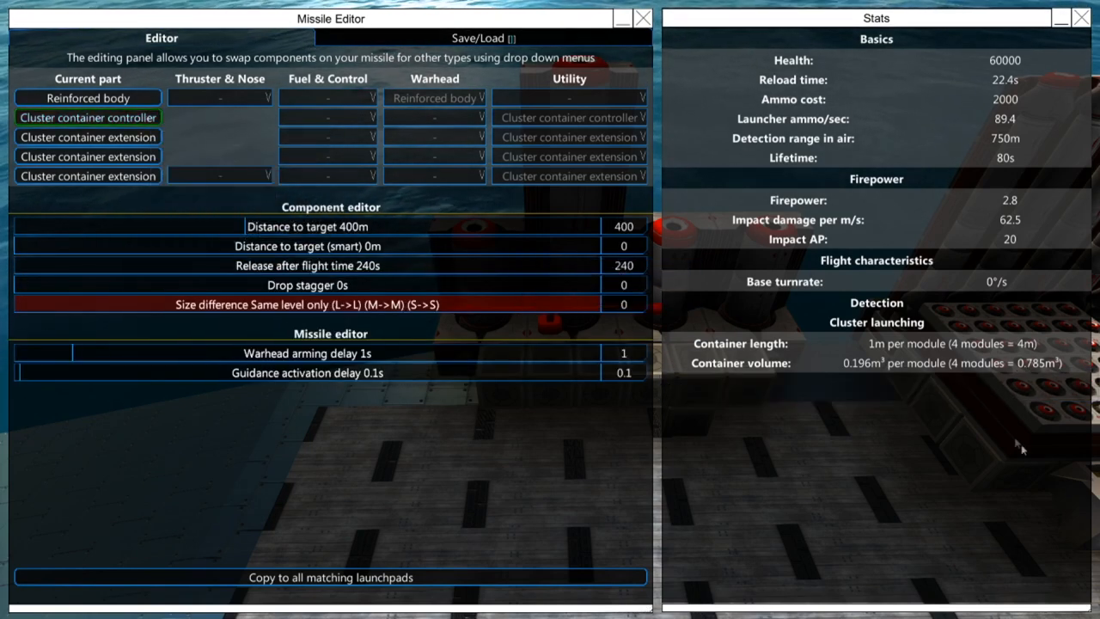
pyautogui.moveTo(1072, 382)
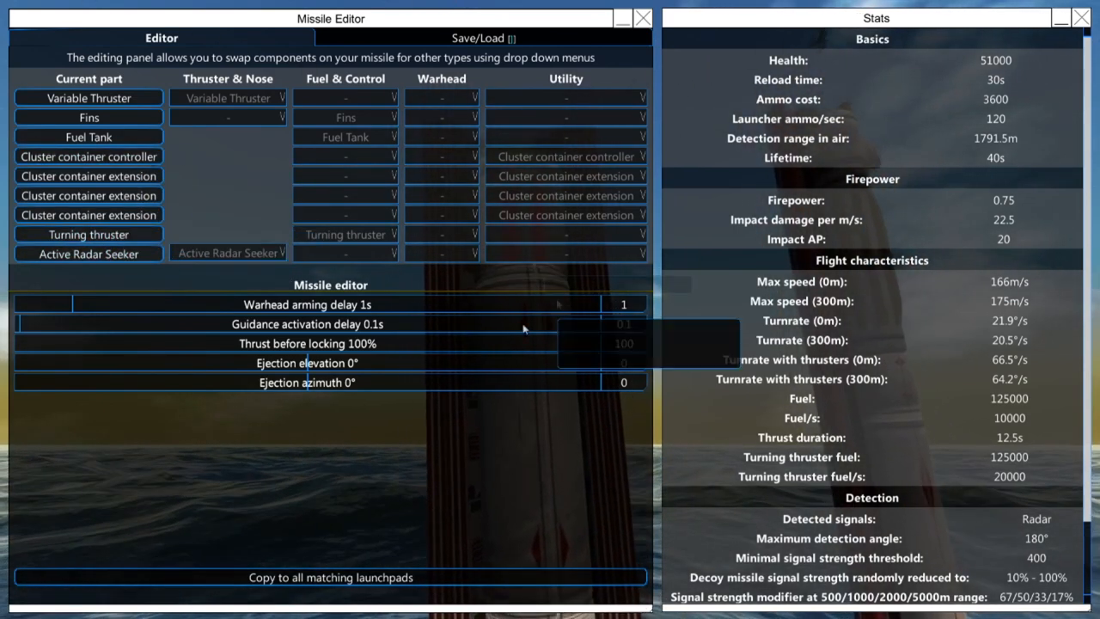
pyautogui.moveTo(565, 155)
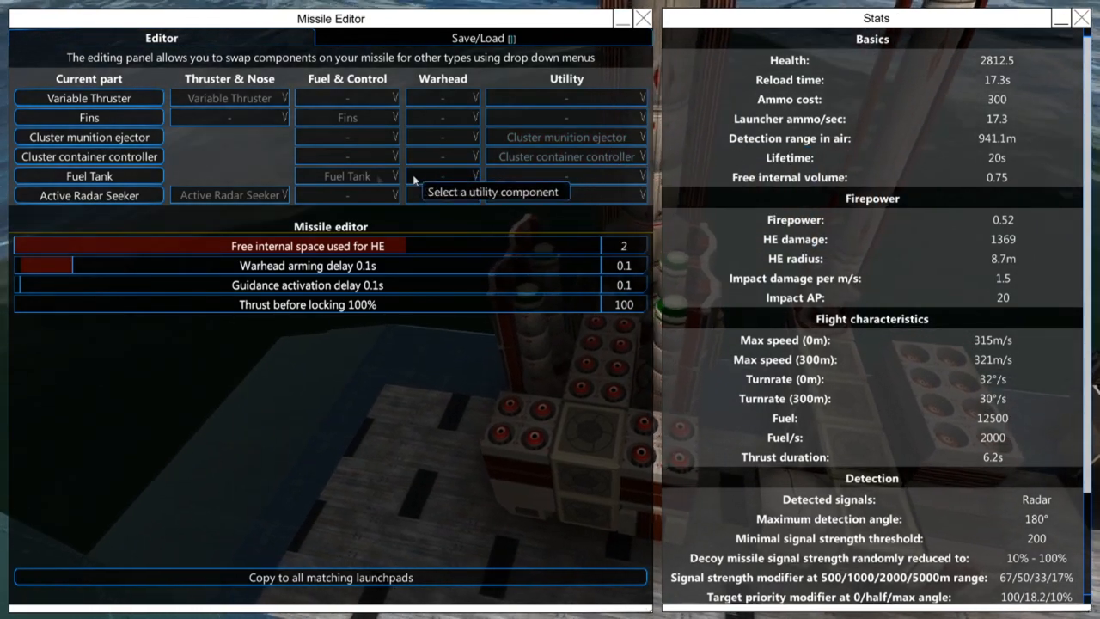
pyautogui.moveTo(448, 405)
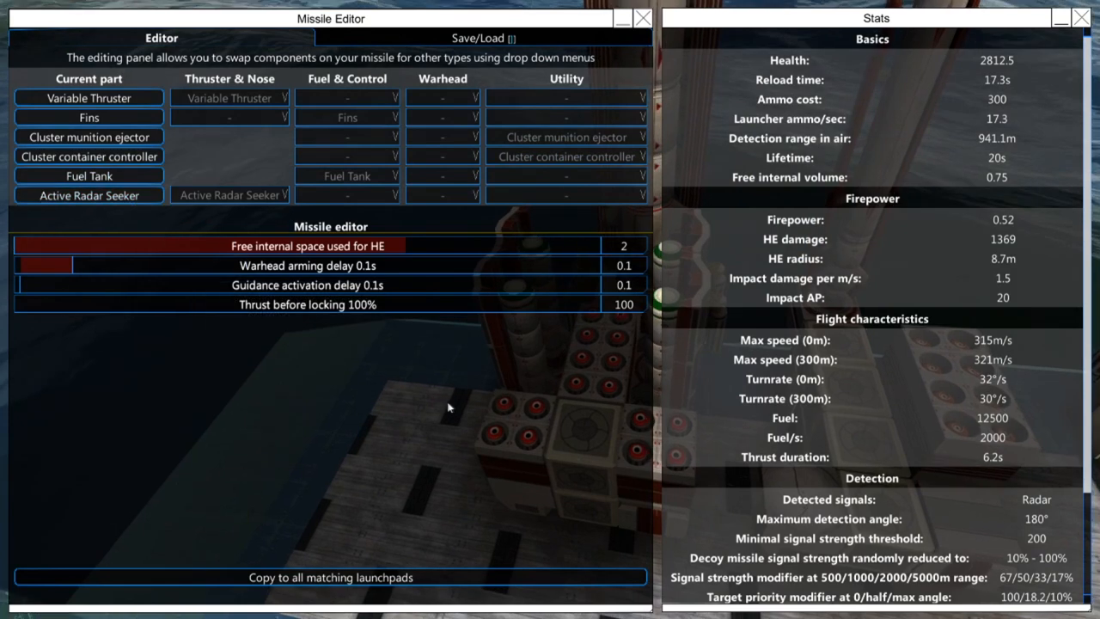
pyautogui.moveTo(567, 193)
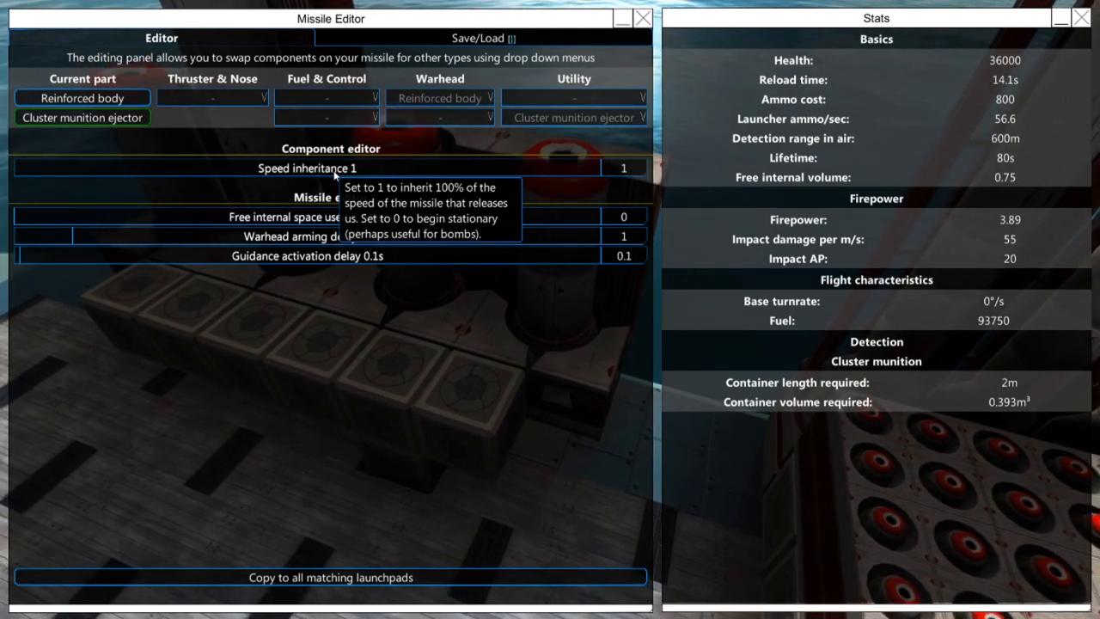
pyautogui.moveTo(502, 186)
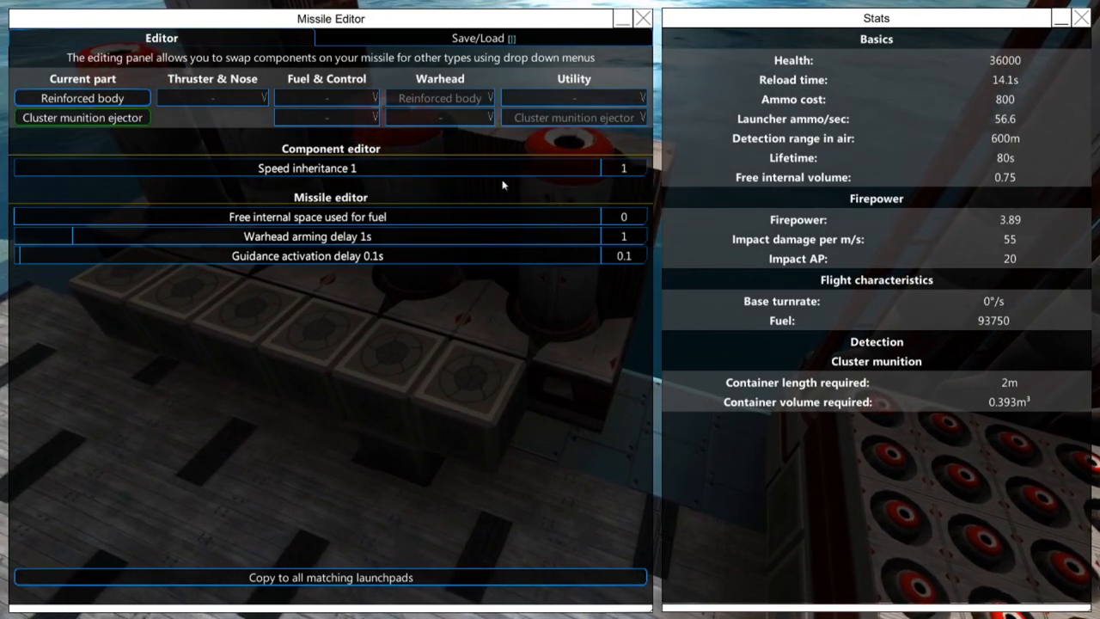
pyautogui.moveTo(622, 170)
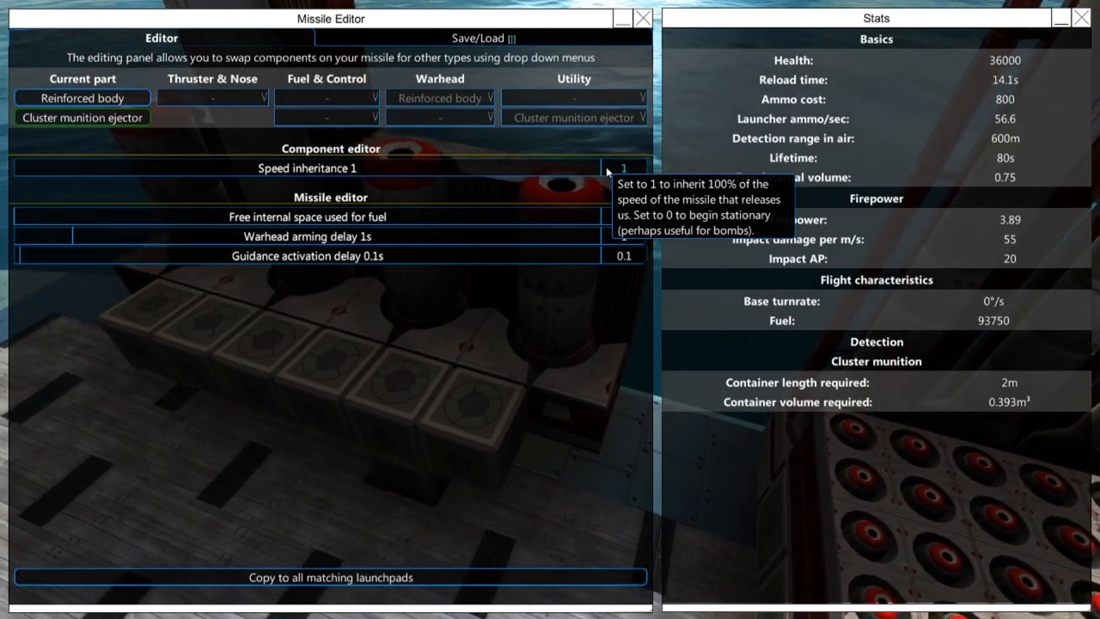
# - Keep the ejector's speed inheritance at 1 and move to the larger remote-guided carrier design
pyautogui.moveTo(623, 169); pyautogui.dragTo(301, 168)
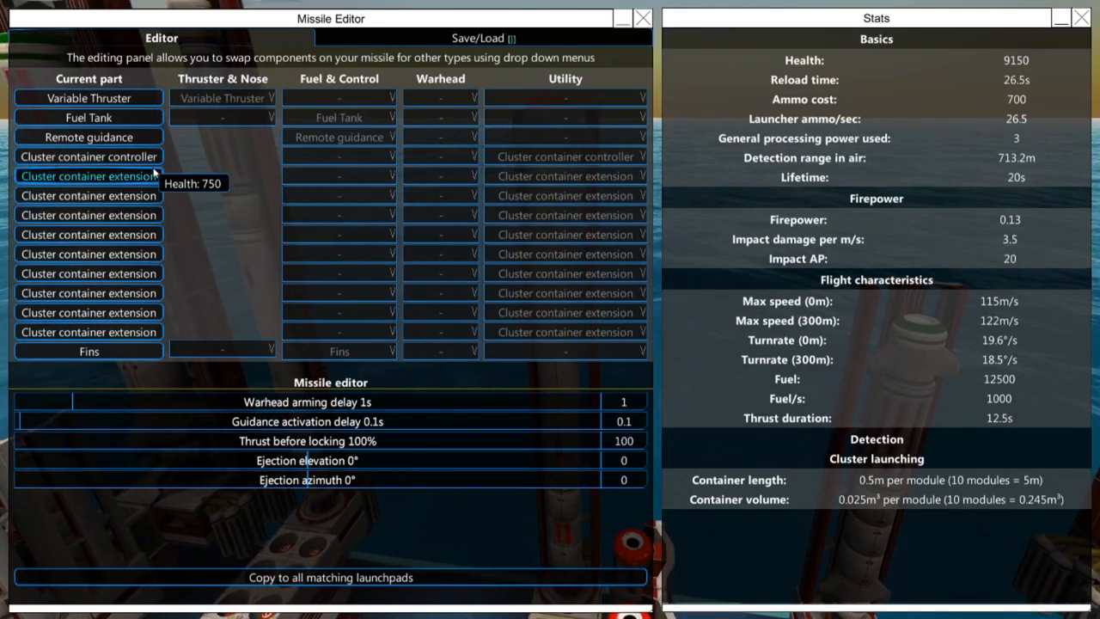
pyautogui.moveTo(237, 323)
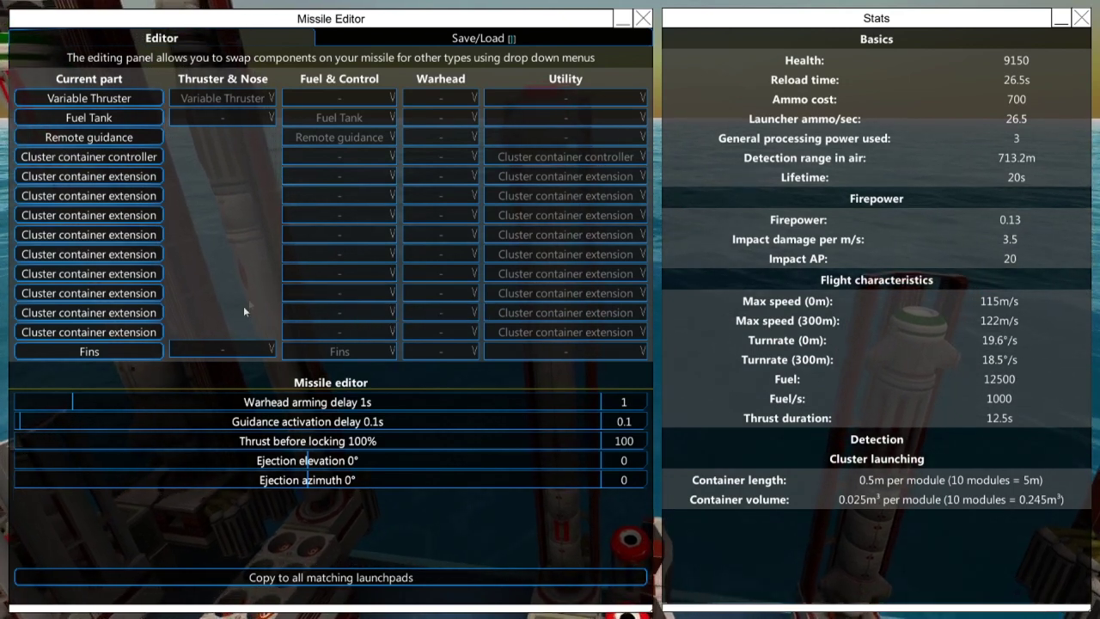
# - Close the Missile Editor, returning to the gantry launcher holding the warhead-and-magnet mine
pyautogui.click(642, 21)
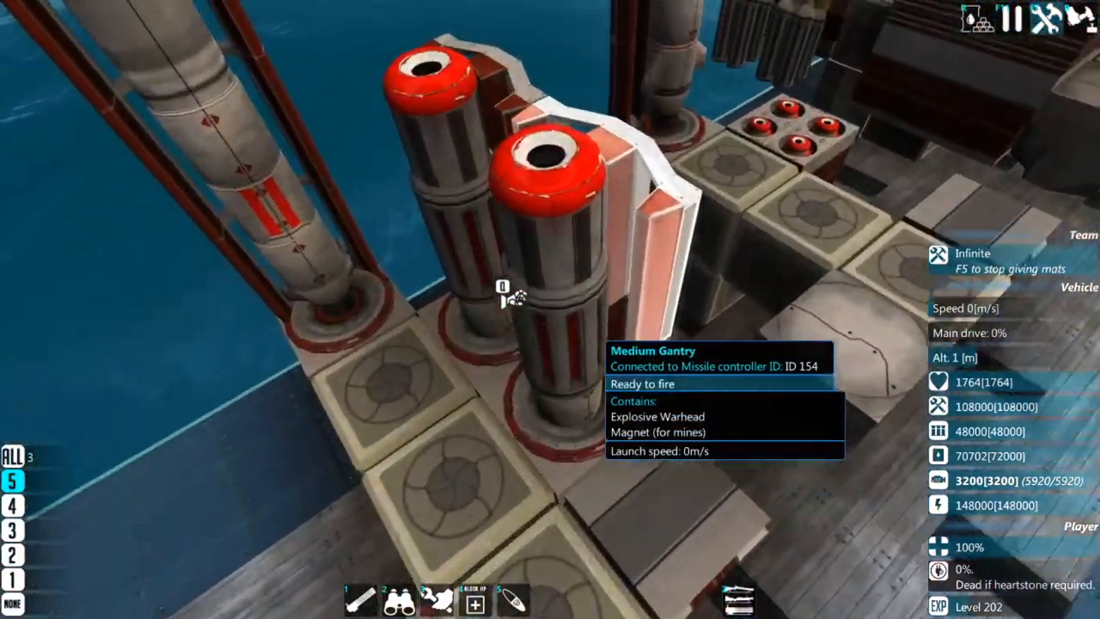
# - Bring up the mine munition's settings with its ejector, explosive warheads and magnet
pyautogui.click(507, 295)
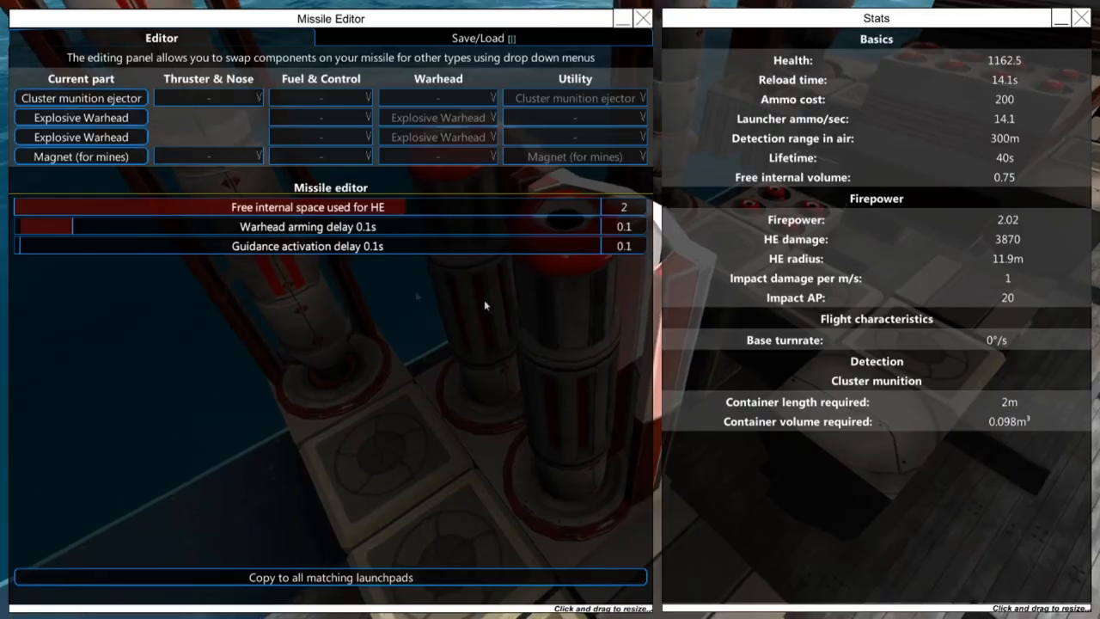
pyautogui.moveTo(79, 156)
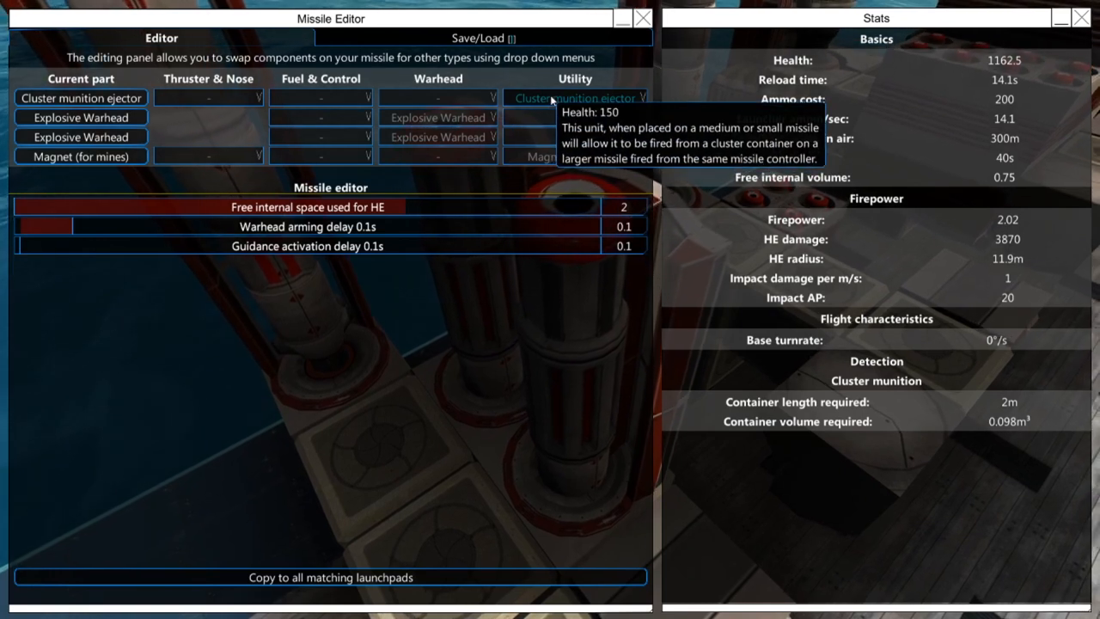
pyautogui.moveTo(375, 227)
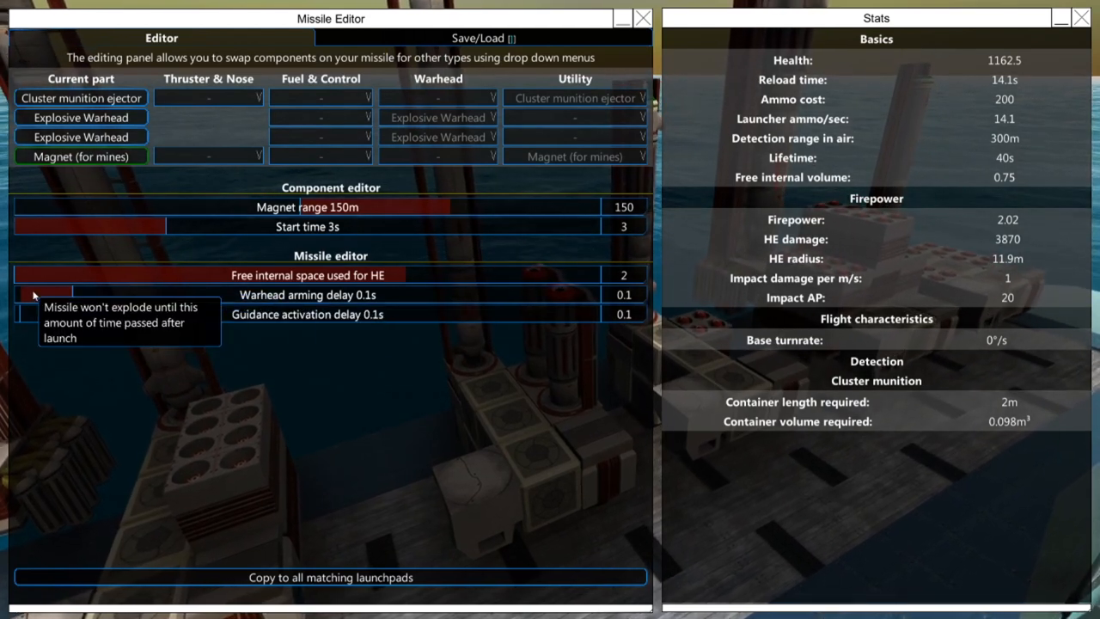
pyautogui.moveTo(182, 334)
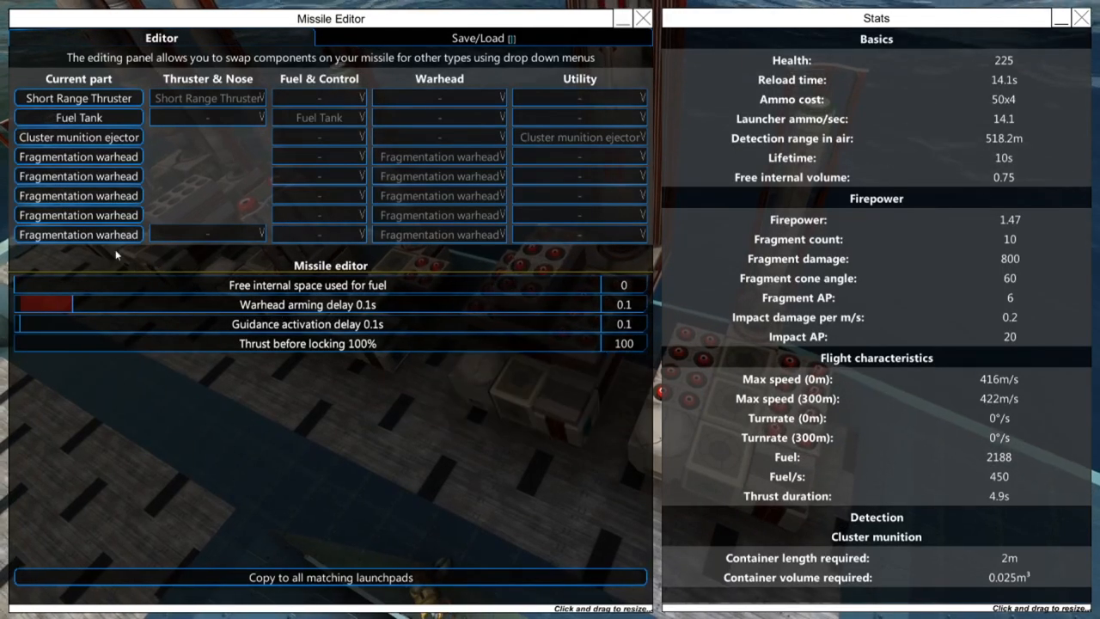
pyautogui.moveTo(79, 196)
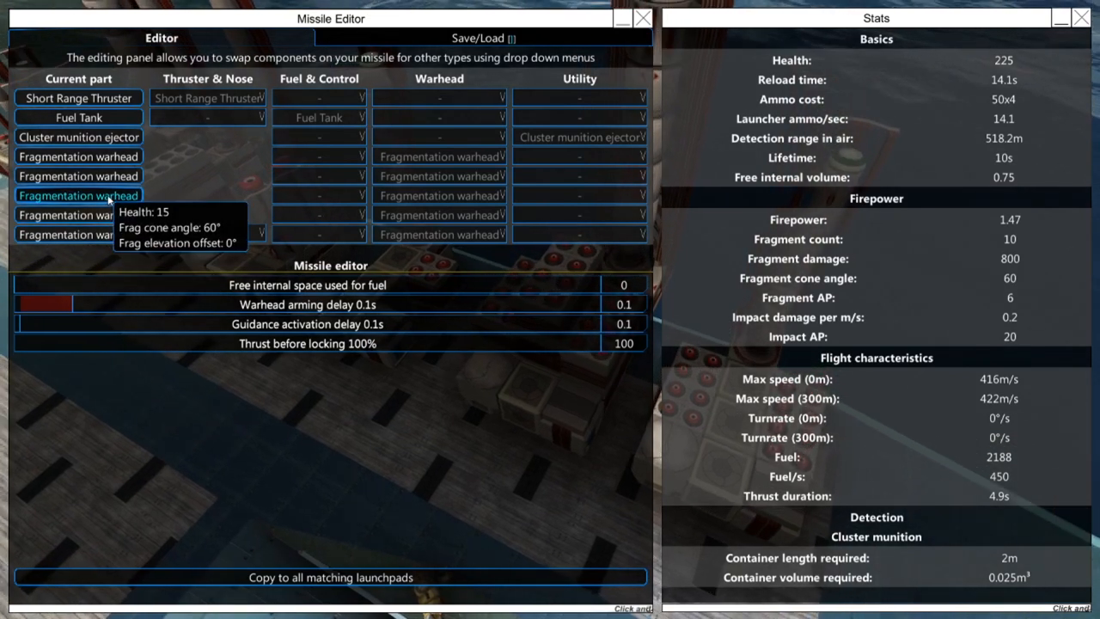
pyautogui.moveTo(103, 117)
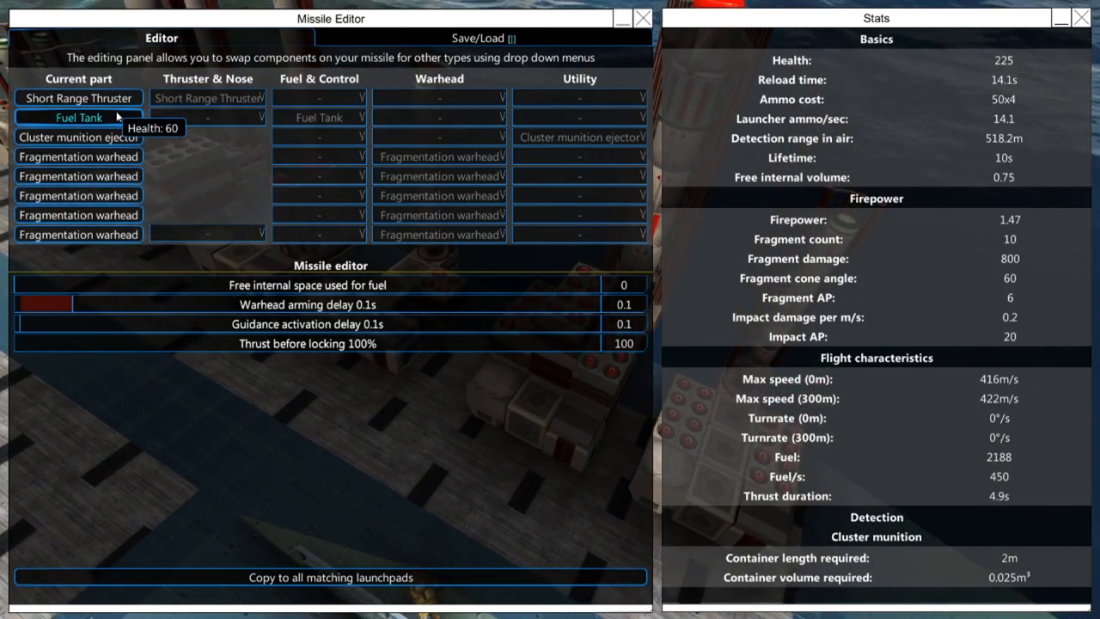
# - Switch to the radar-seeking cluster carrier with variable thruster, fins and six extensions
pyautogui.click(646, 17)
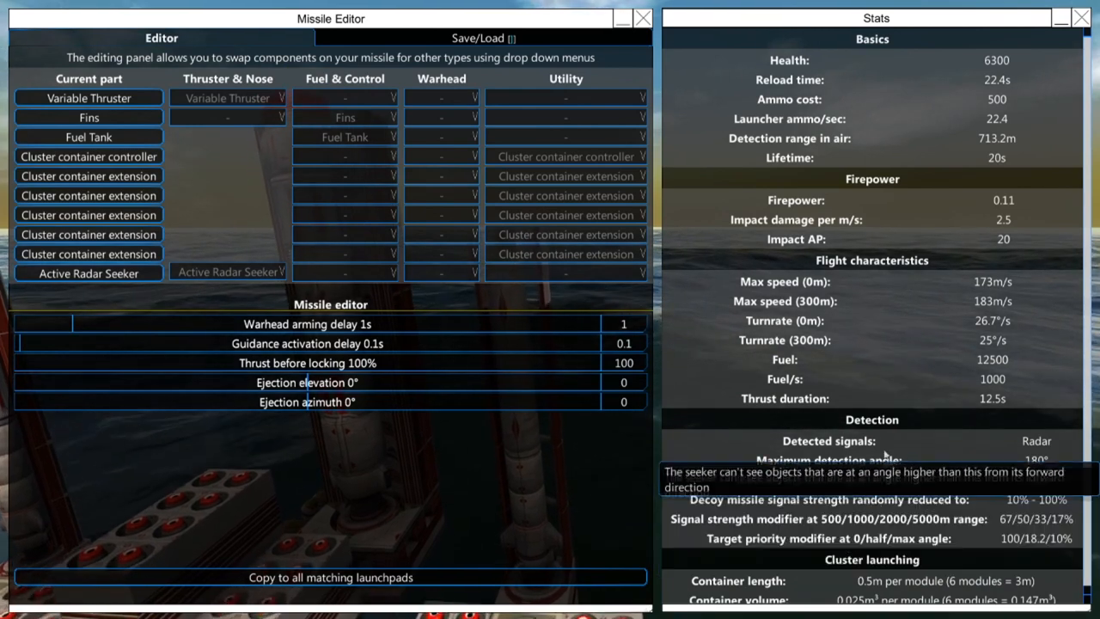
pyautogui.moveTo(770, 360)
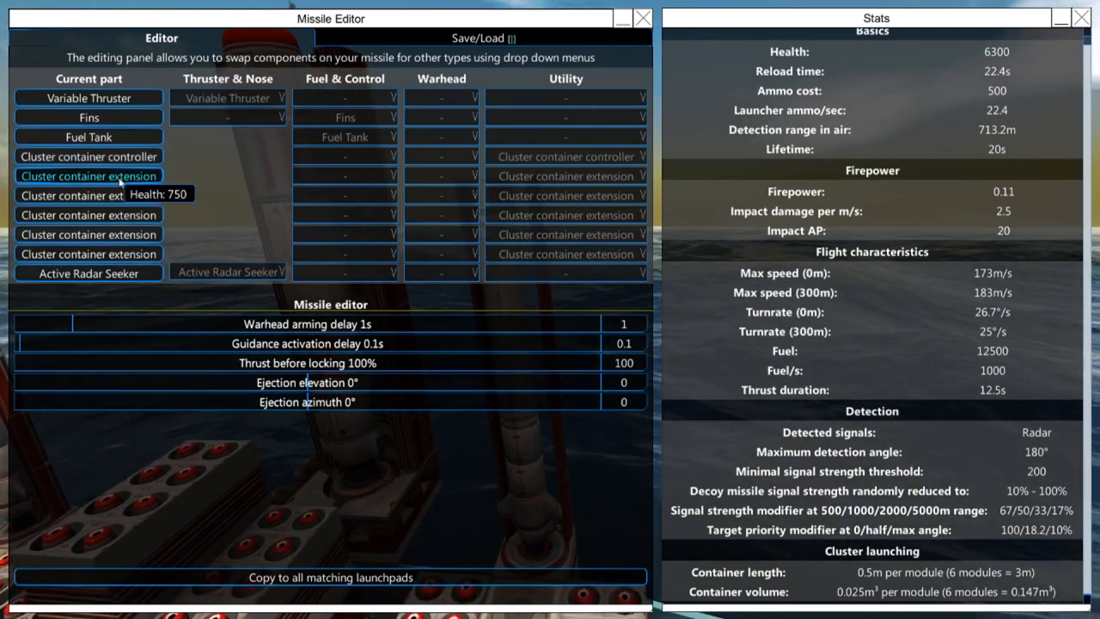
pyautogui.moveTo(588, 254)
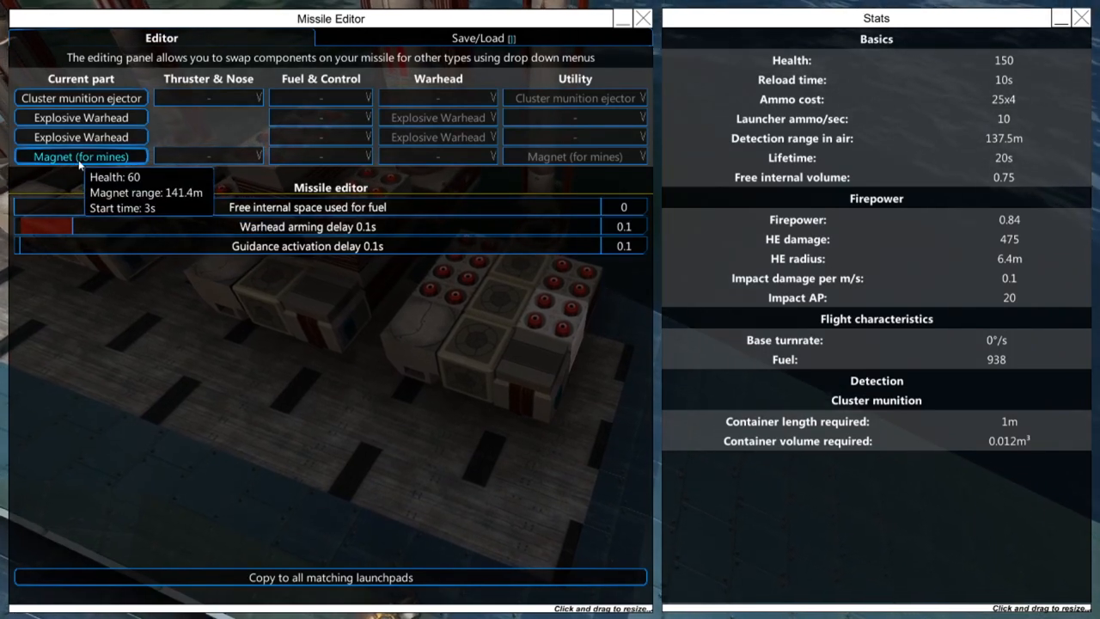
pyautogui.moveTo(191, 343)
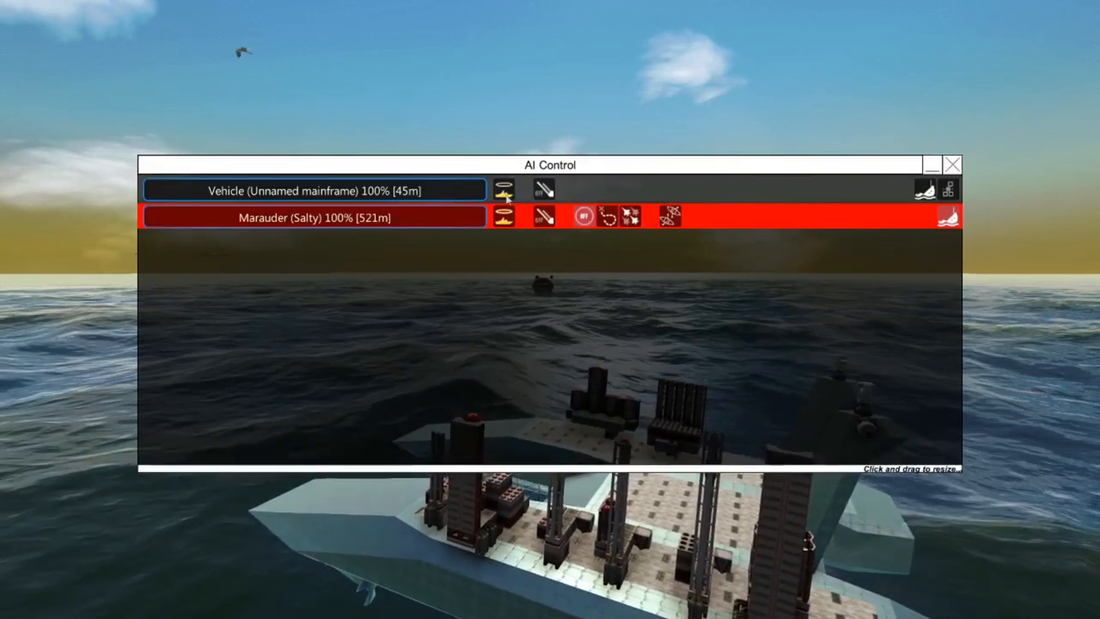
# - Close the AI Control panel, returning to the ship facing the Marauder
pyautogui.click(952, 163)
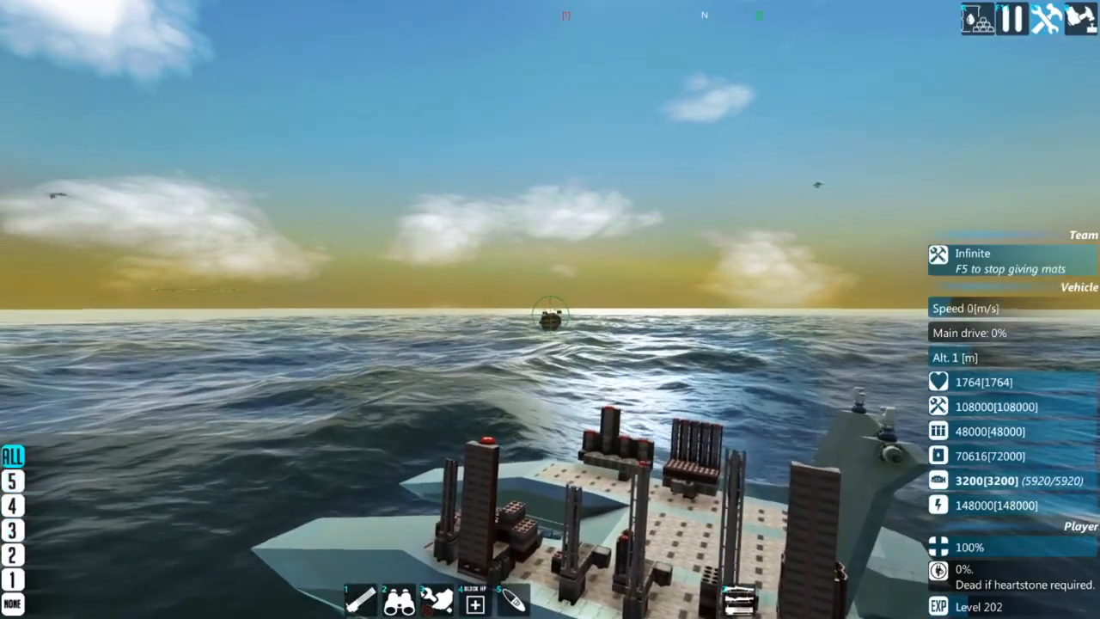